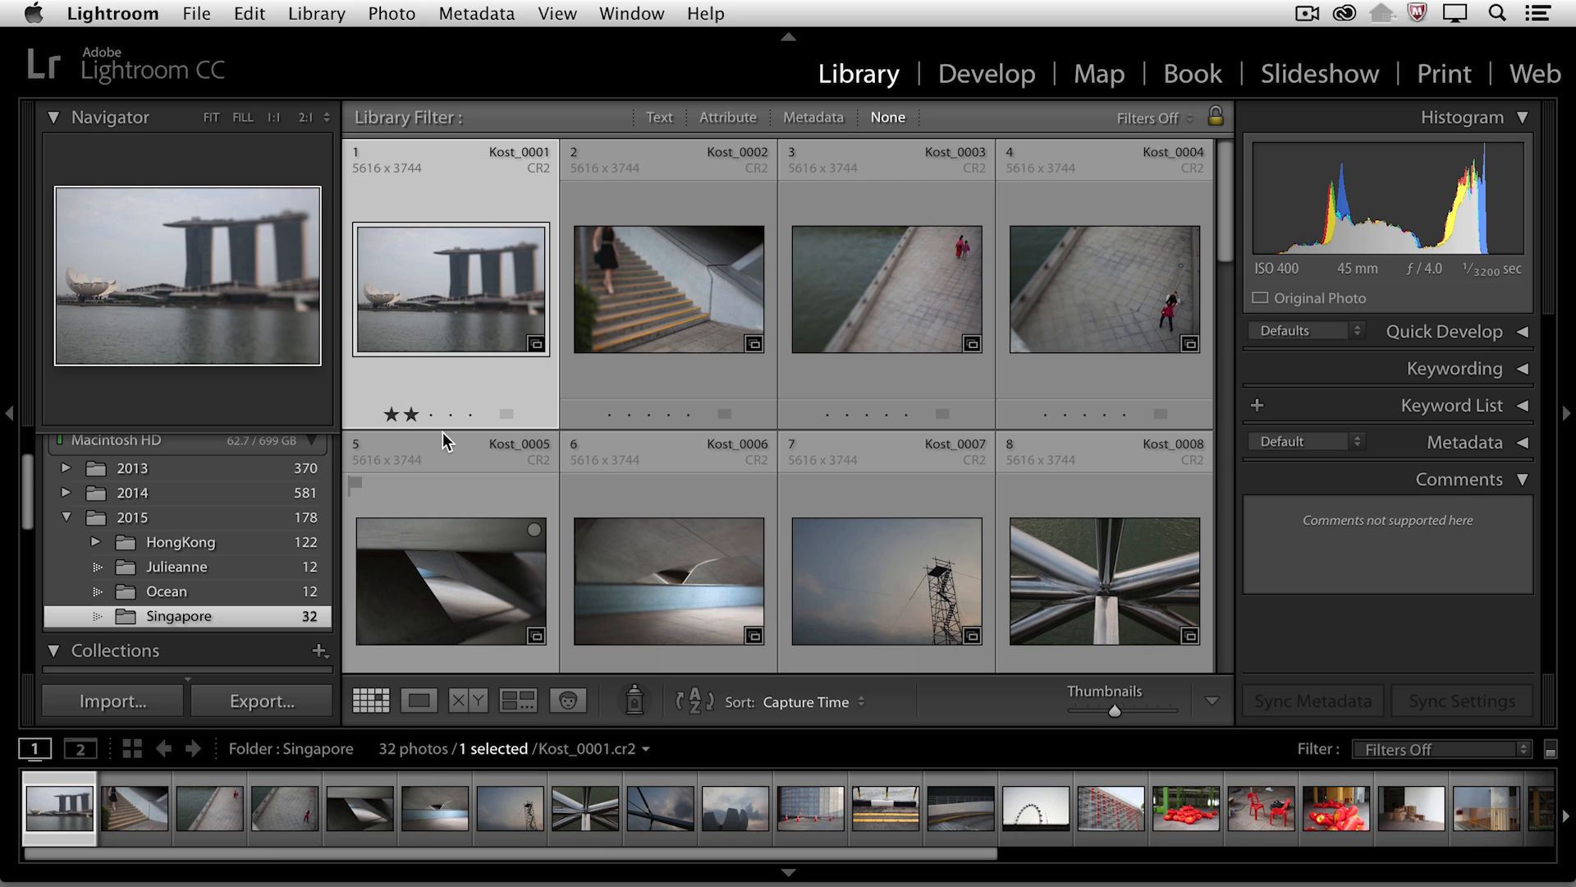
- Open Kost_0001 in Develop and apply the Black & White treatment
left_click(986, 73)
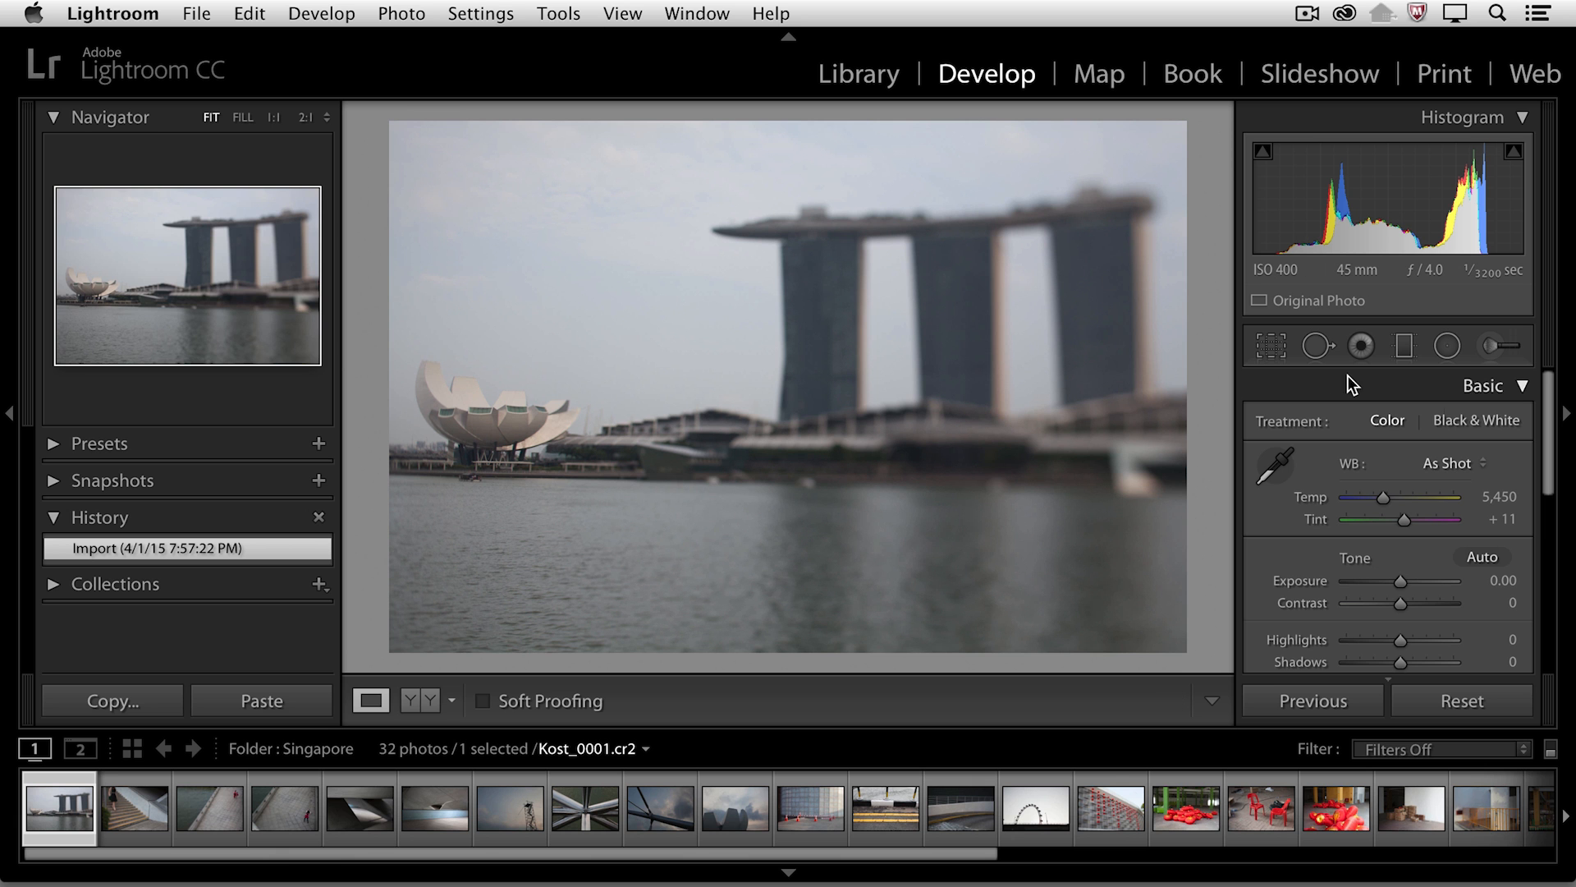
left_click(1476, 420)
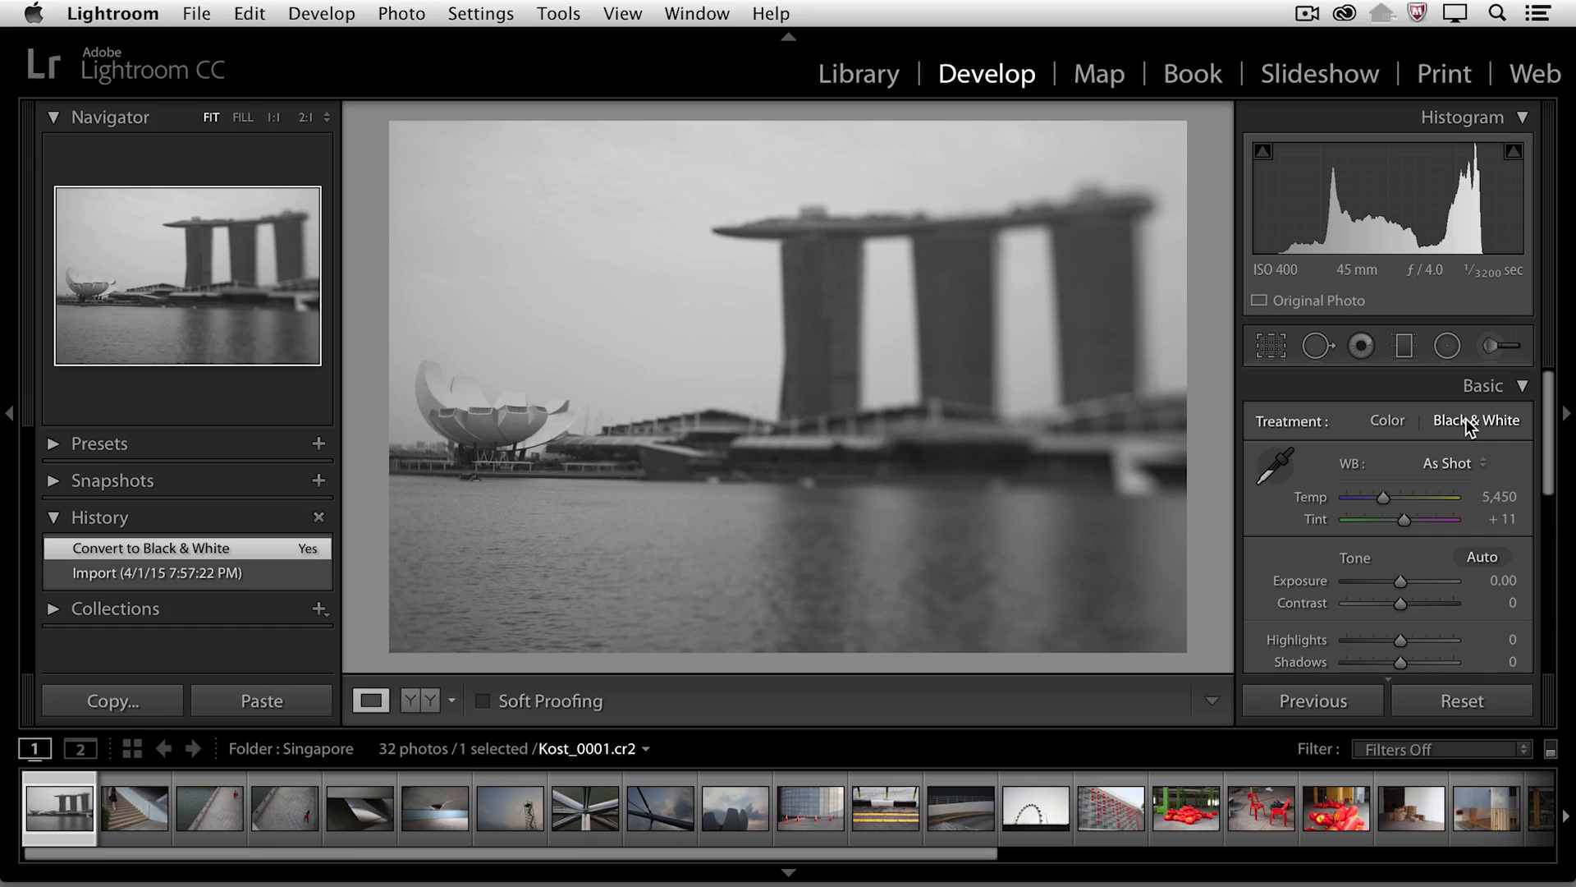
left_click(857, 73)
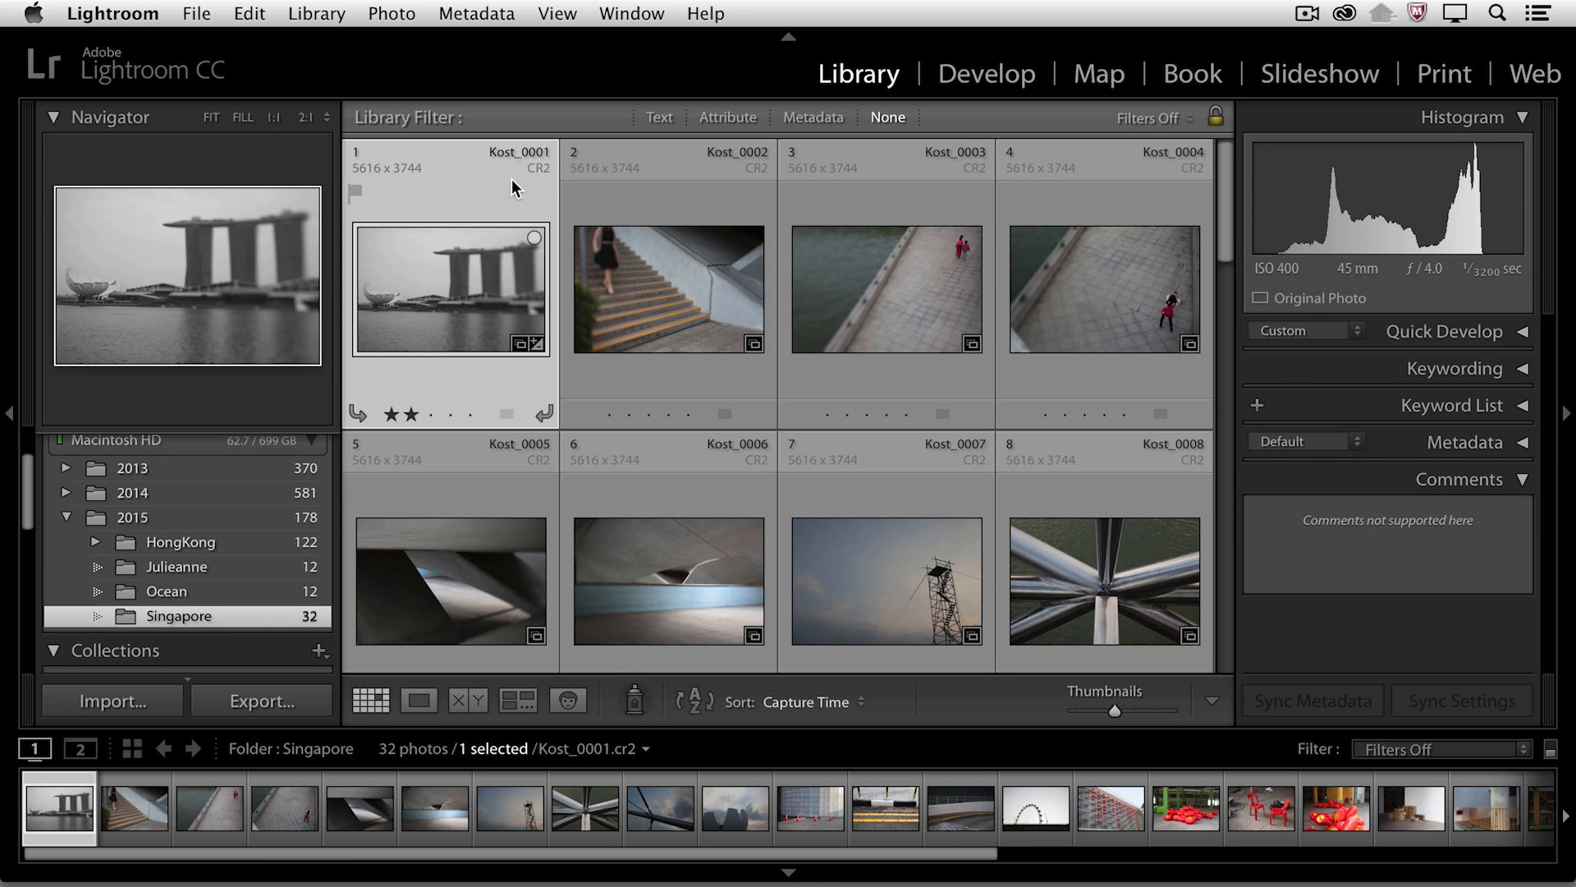
mouse_move(523, 201)
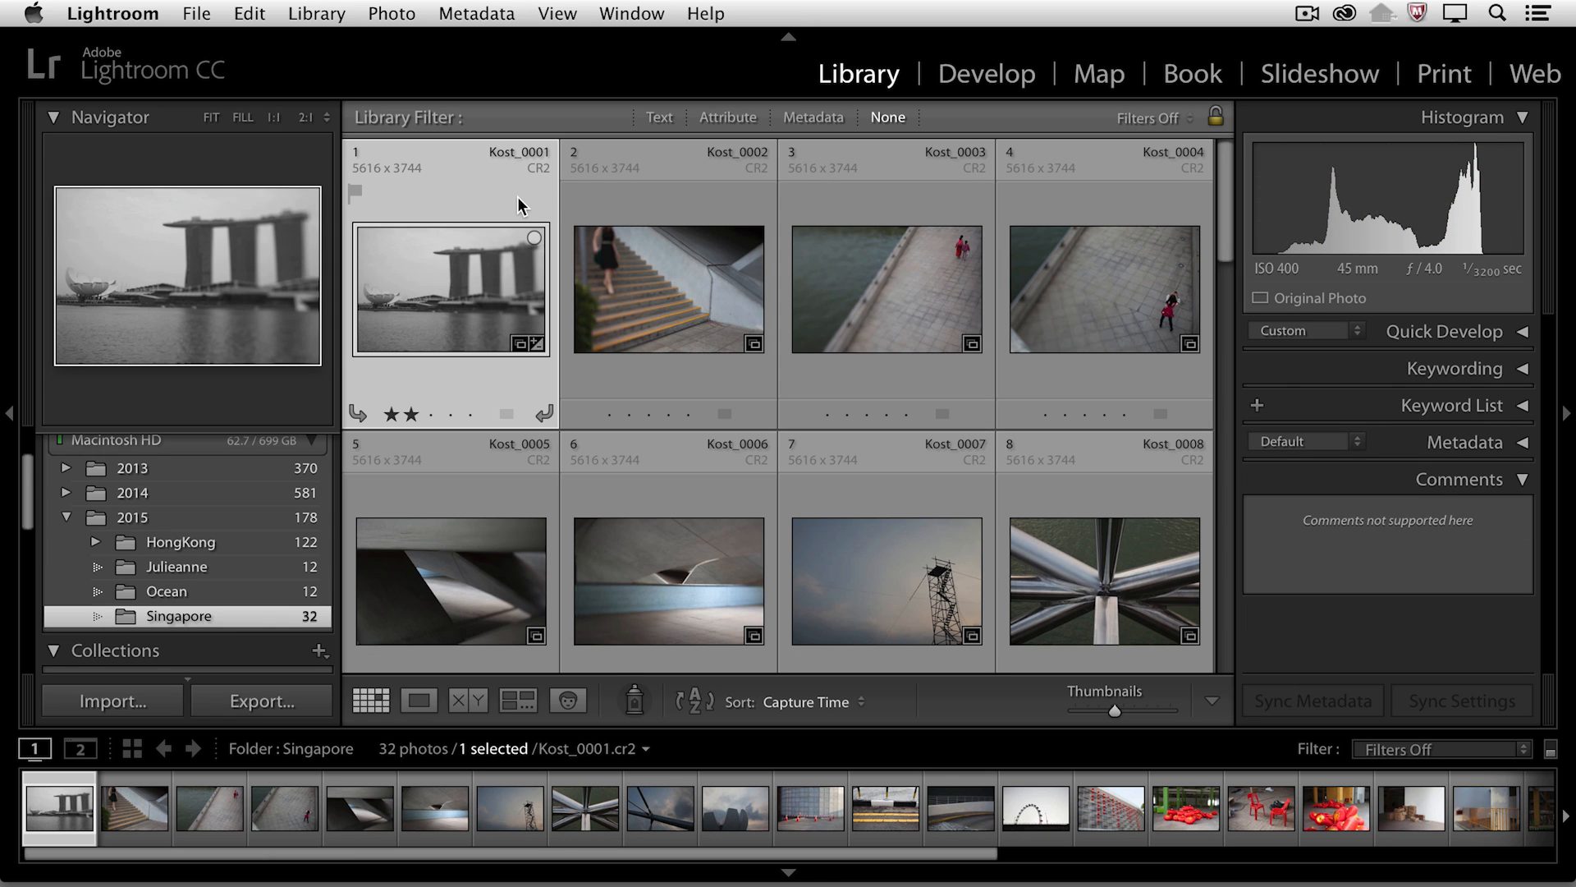
mouse_move(500, 266)
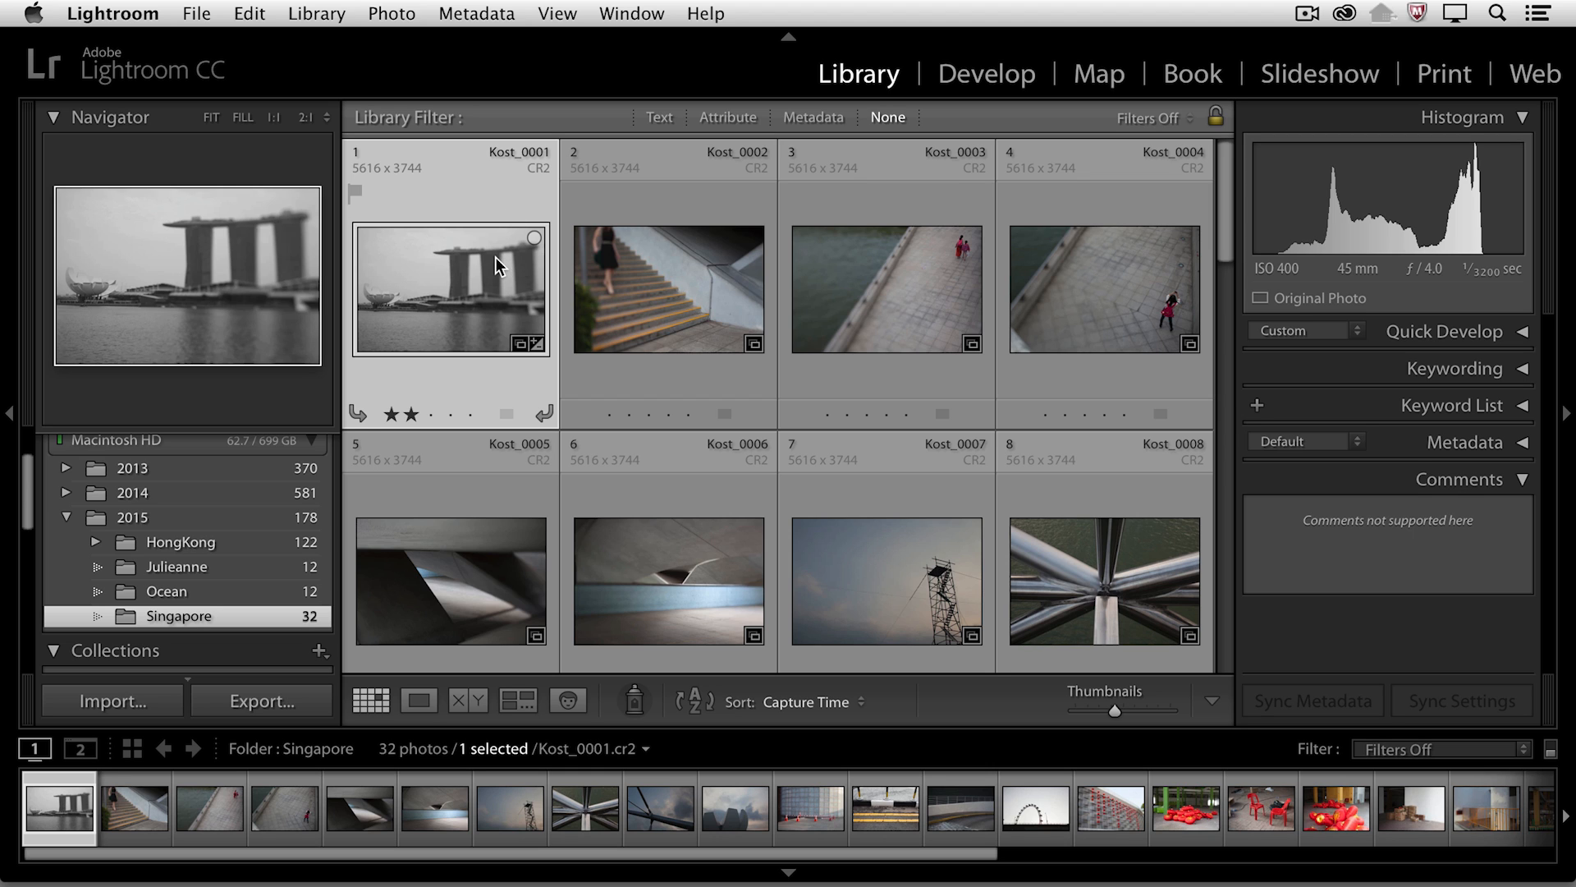
mouse_move(494, 266)
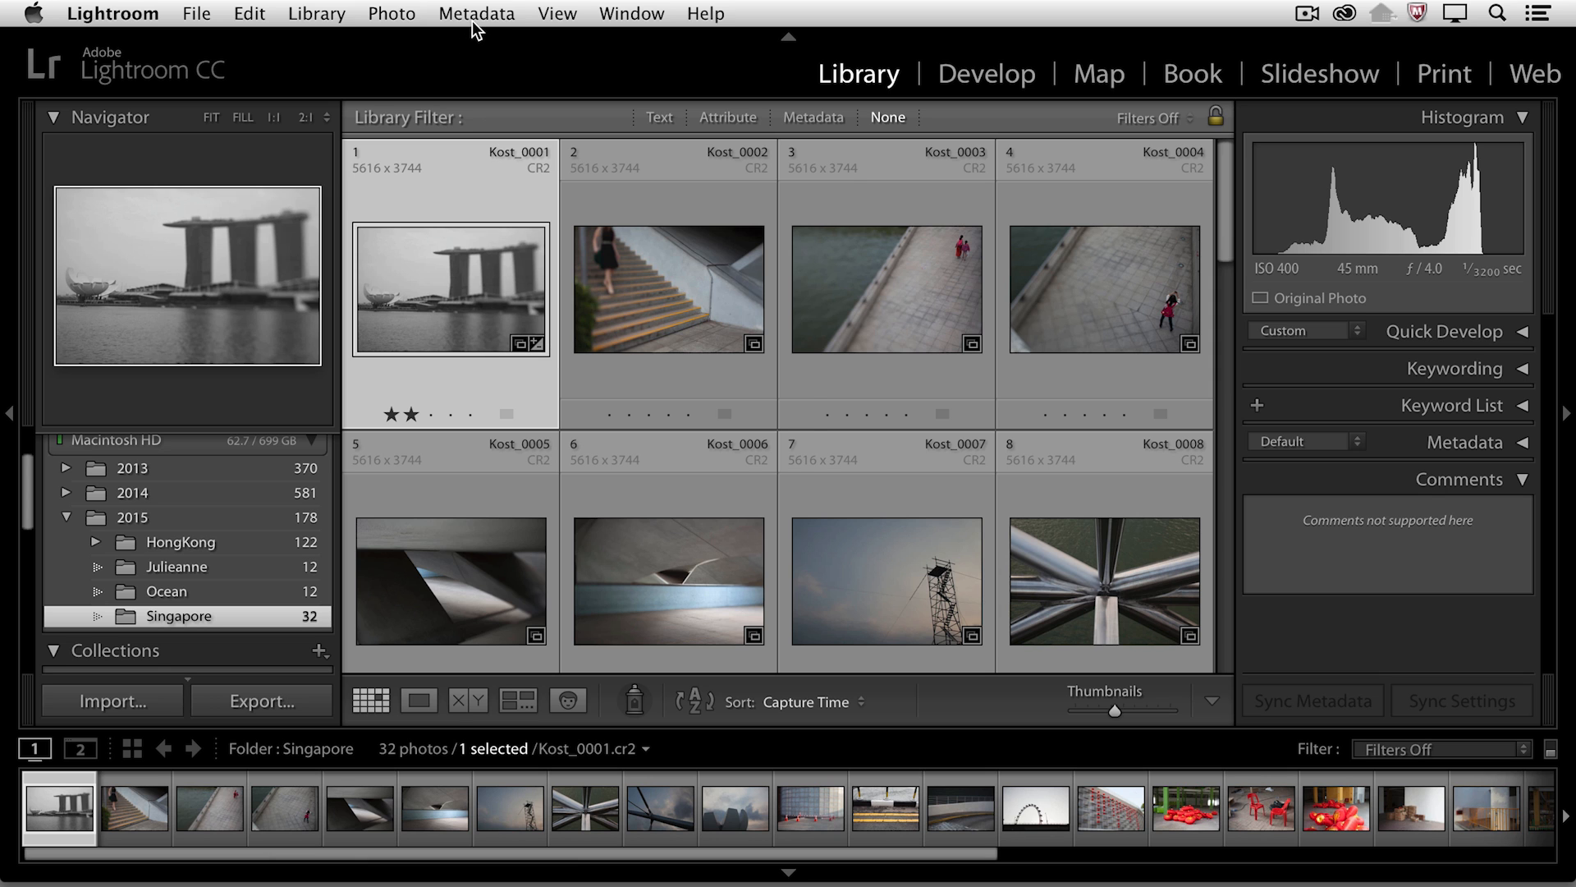
- Save the photo's metadata to file with Metadata > Save Metadata to File, confirming the prompt
left_click(476, 13)
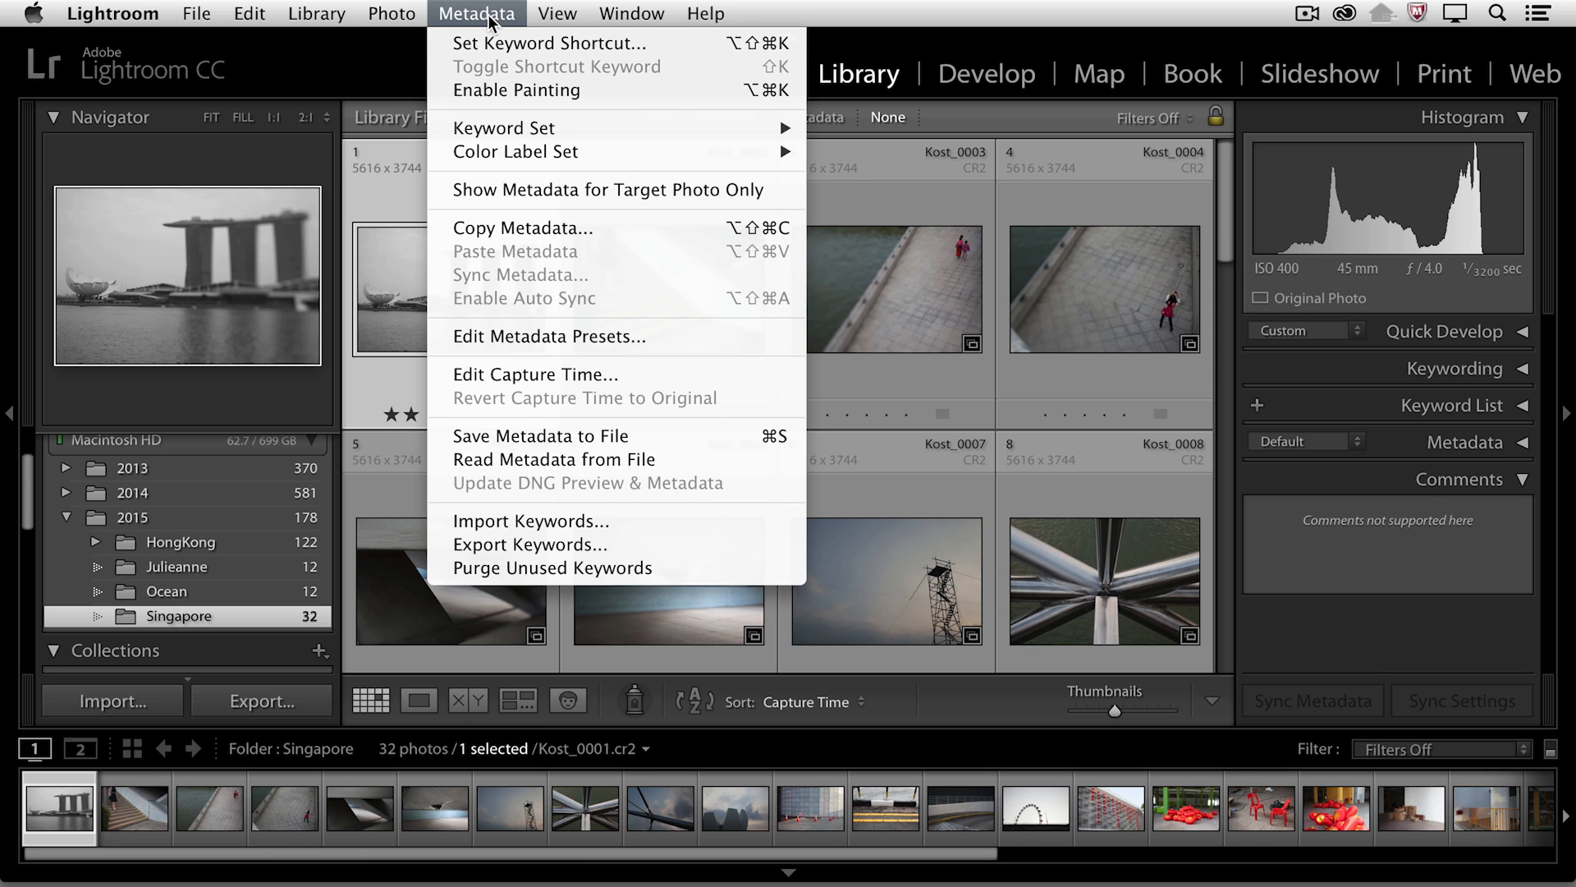
mouse_move(587, 436)
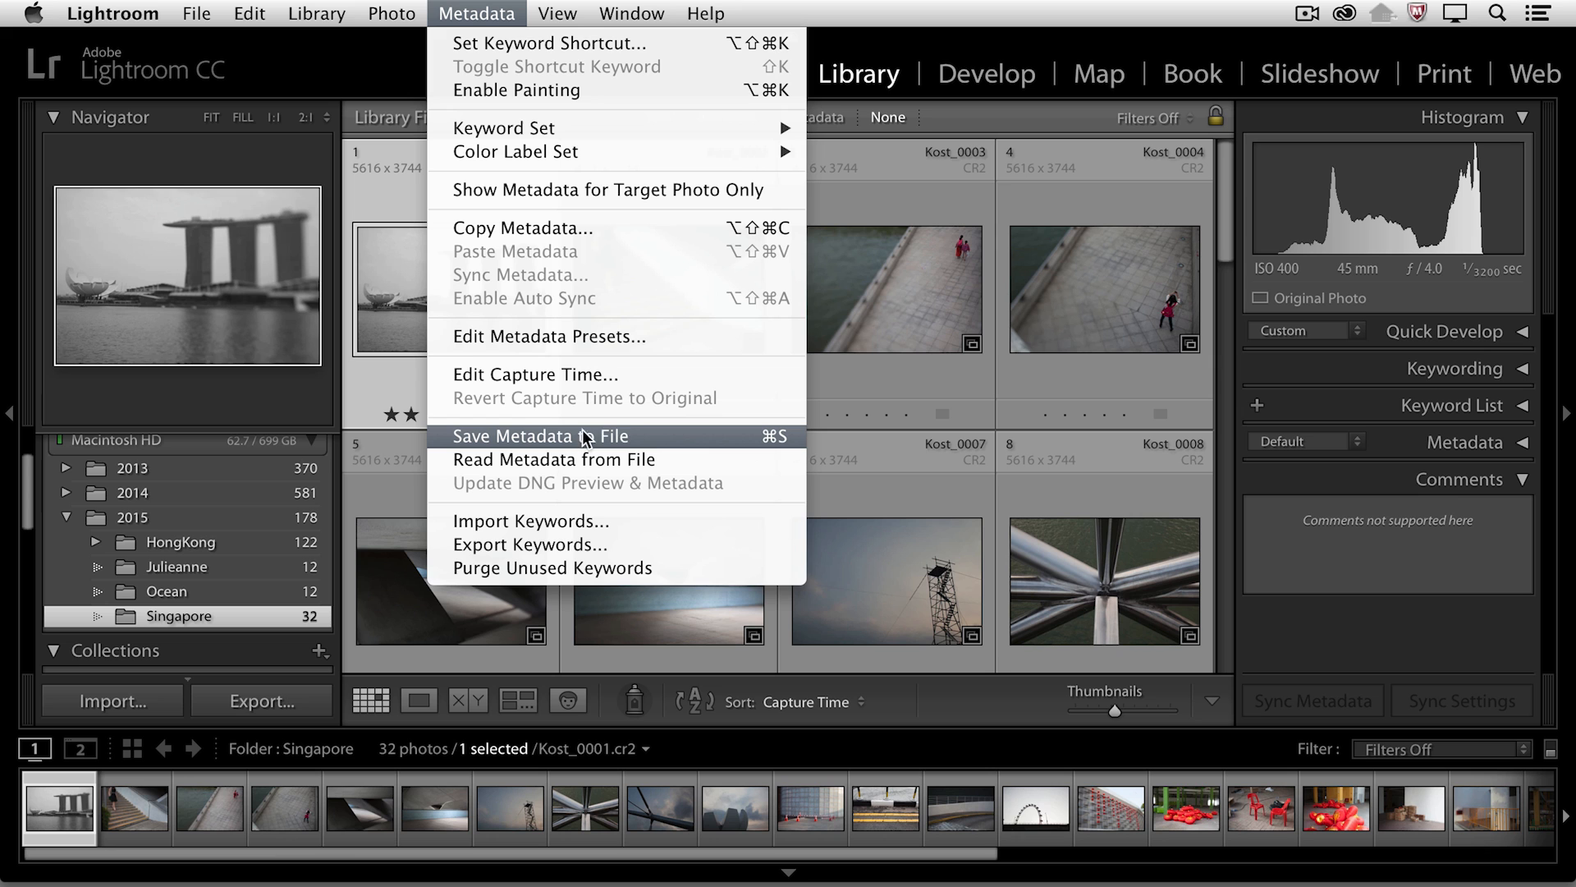
mouse_move(682, 443)
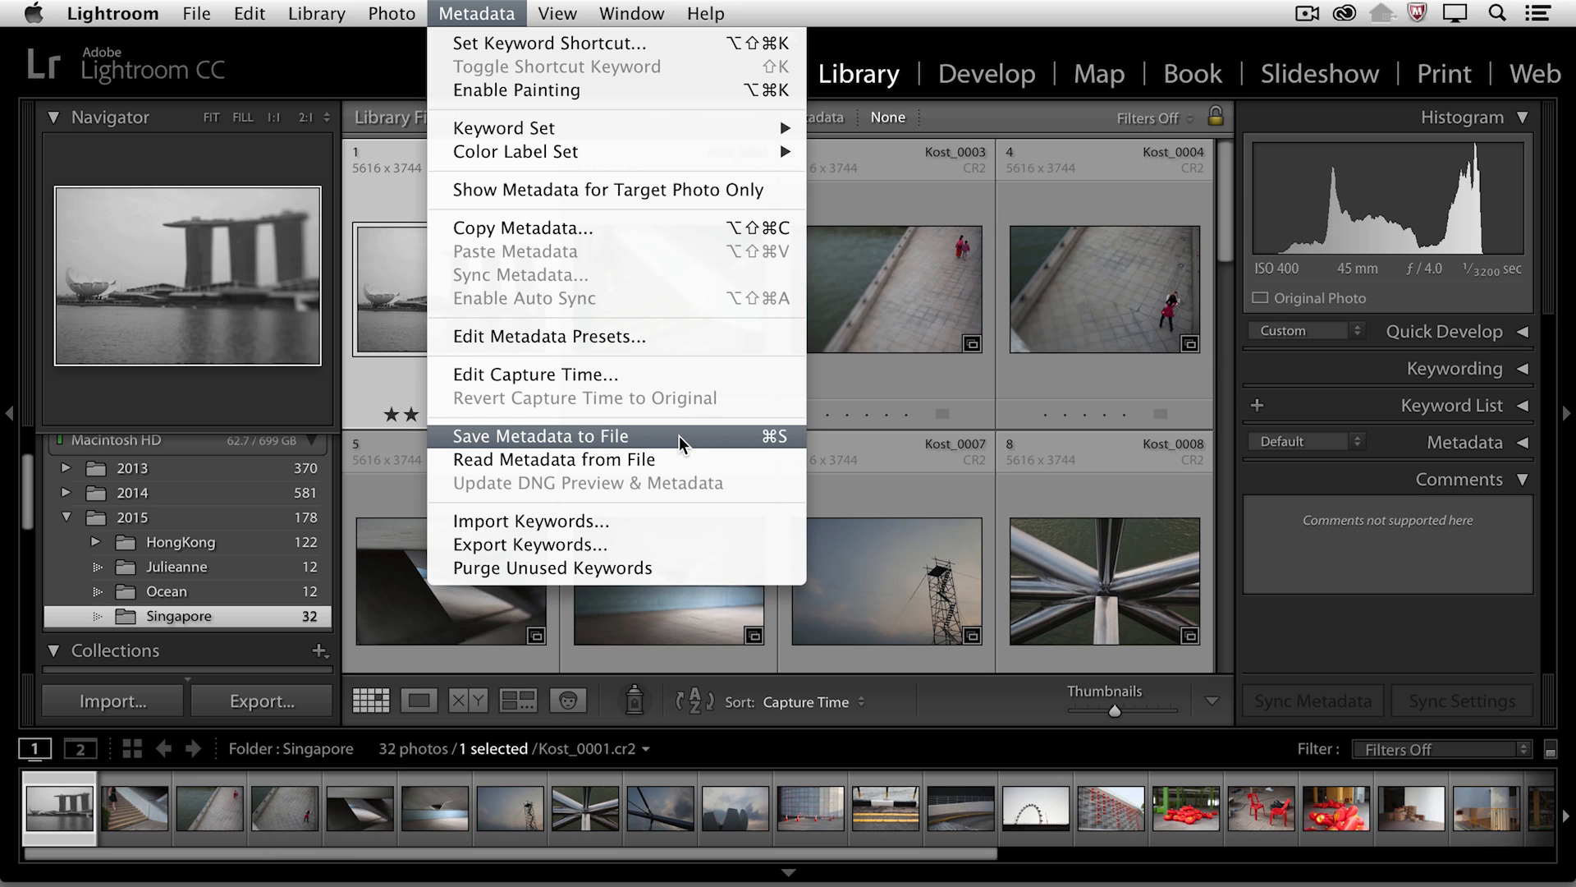
left_click(540, 436)
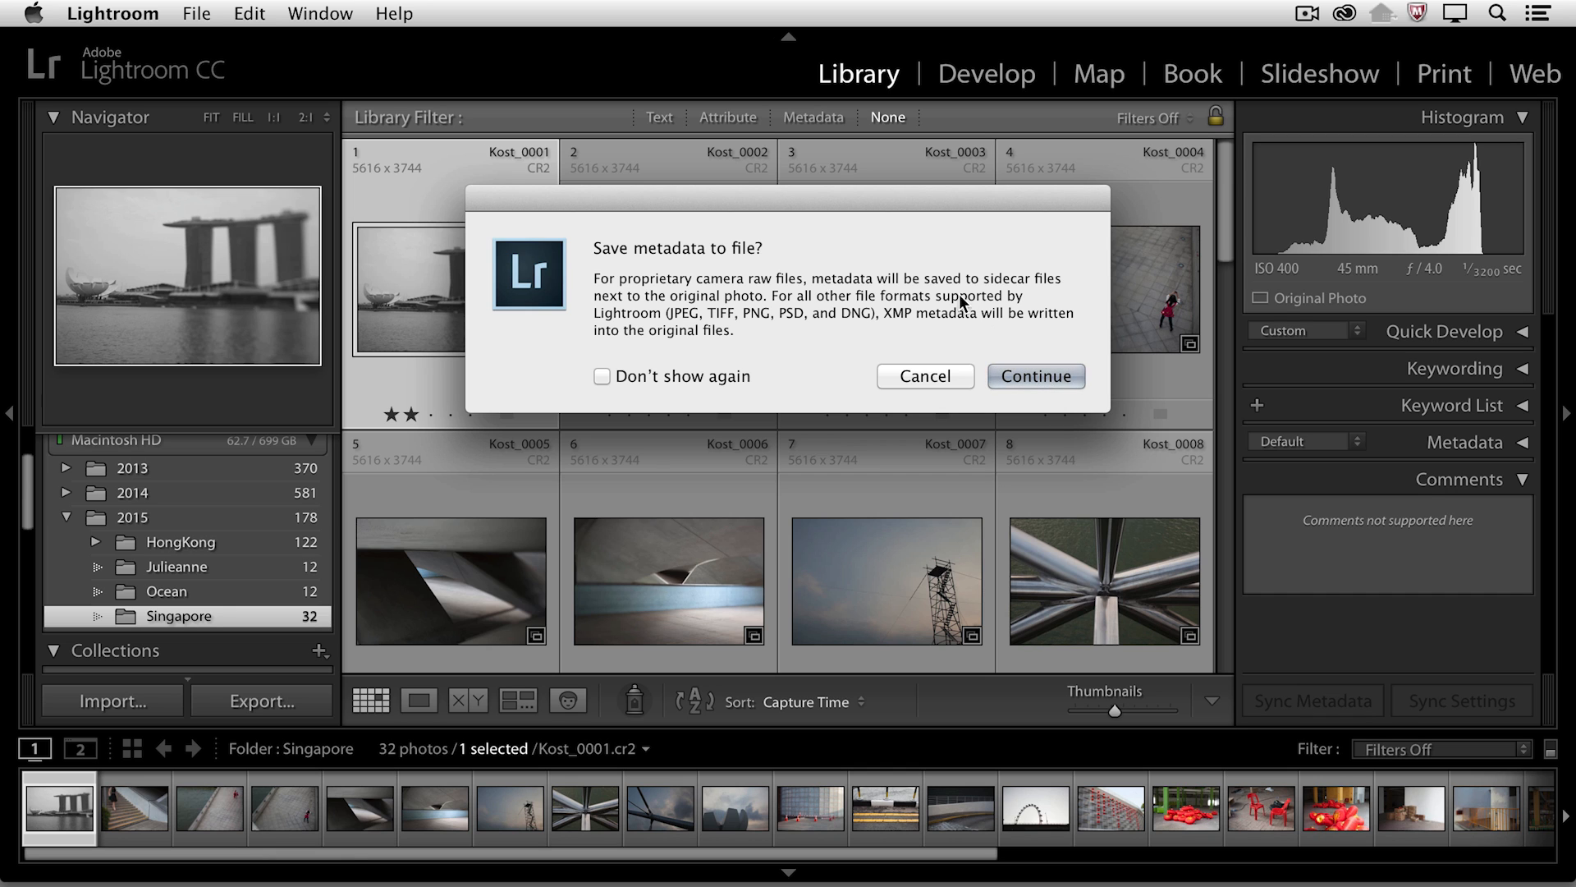
mouse_move(899, 303)
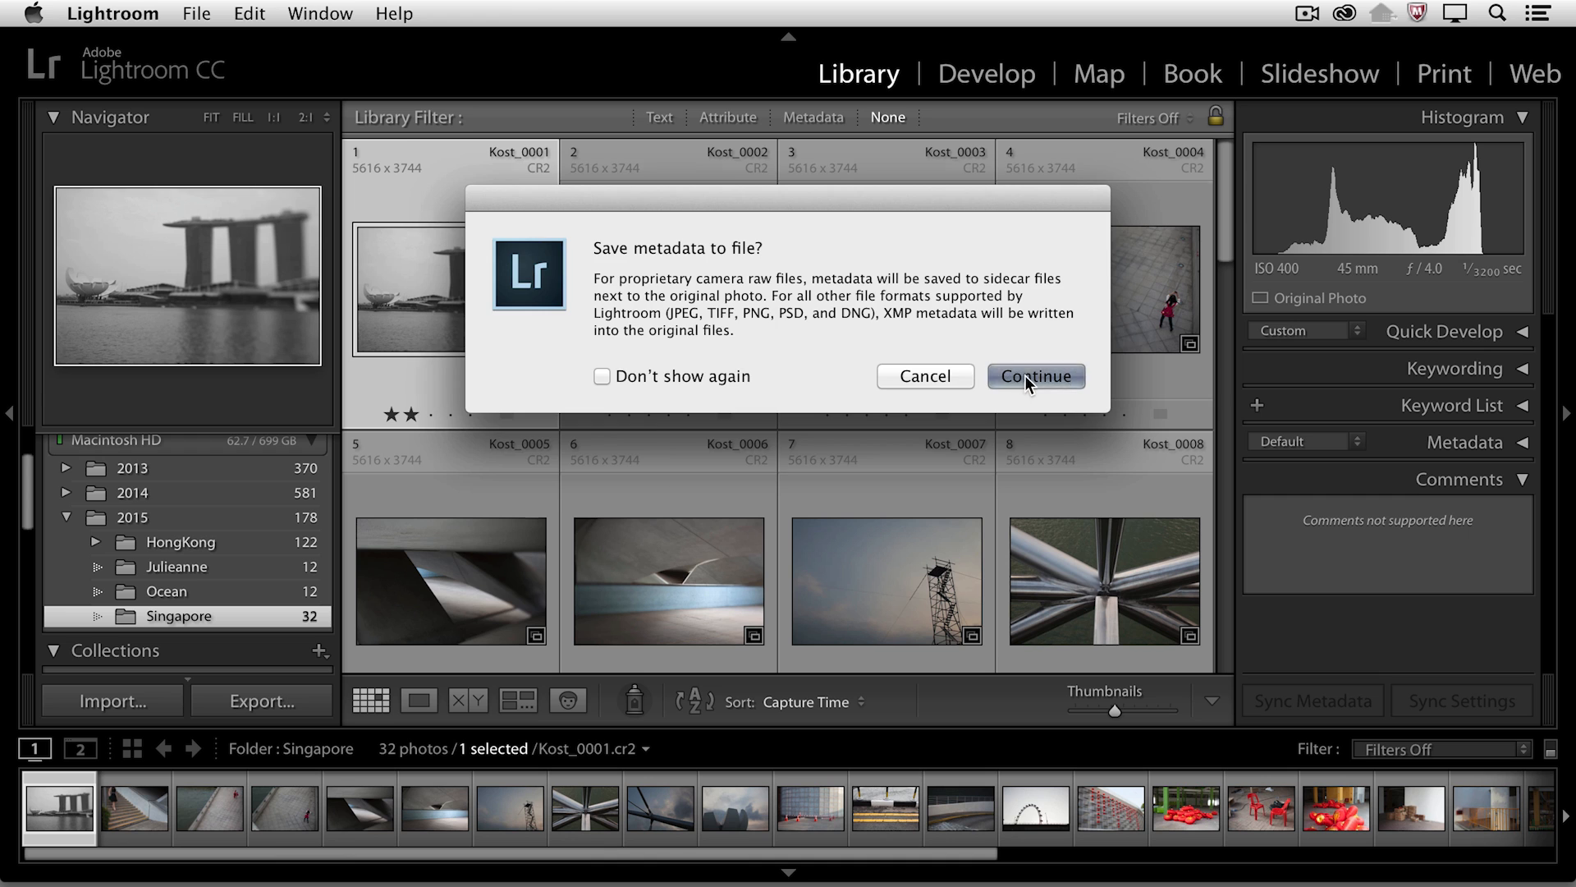
left_click(1034, 376)
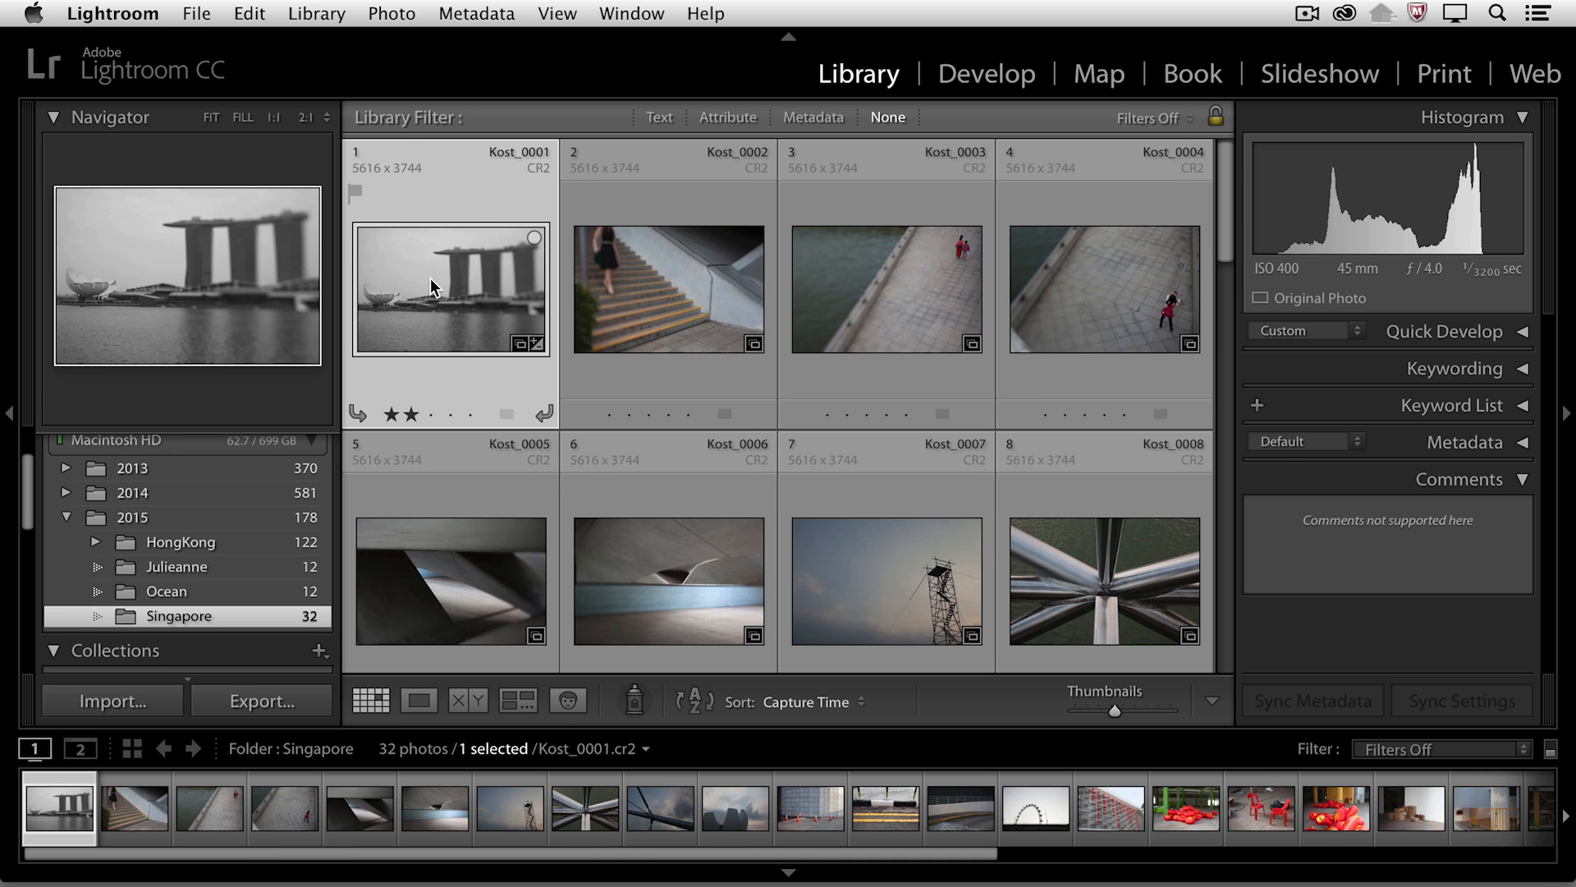
right_click(449, 290)
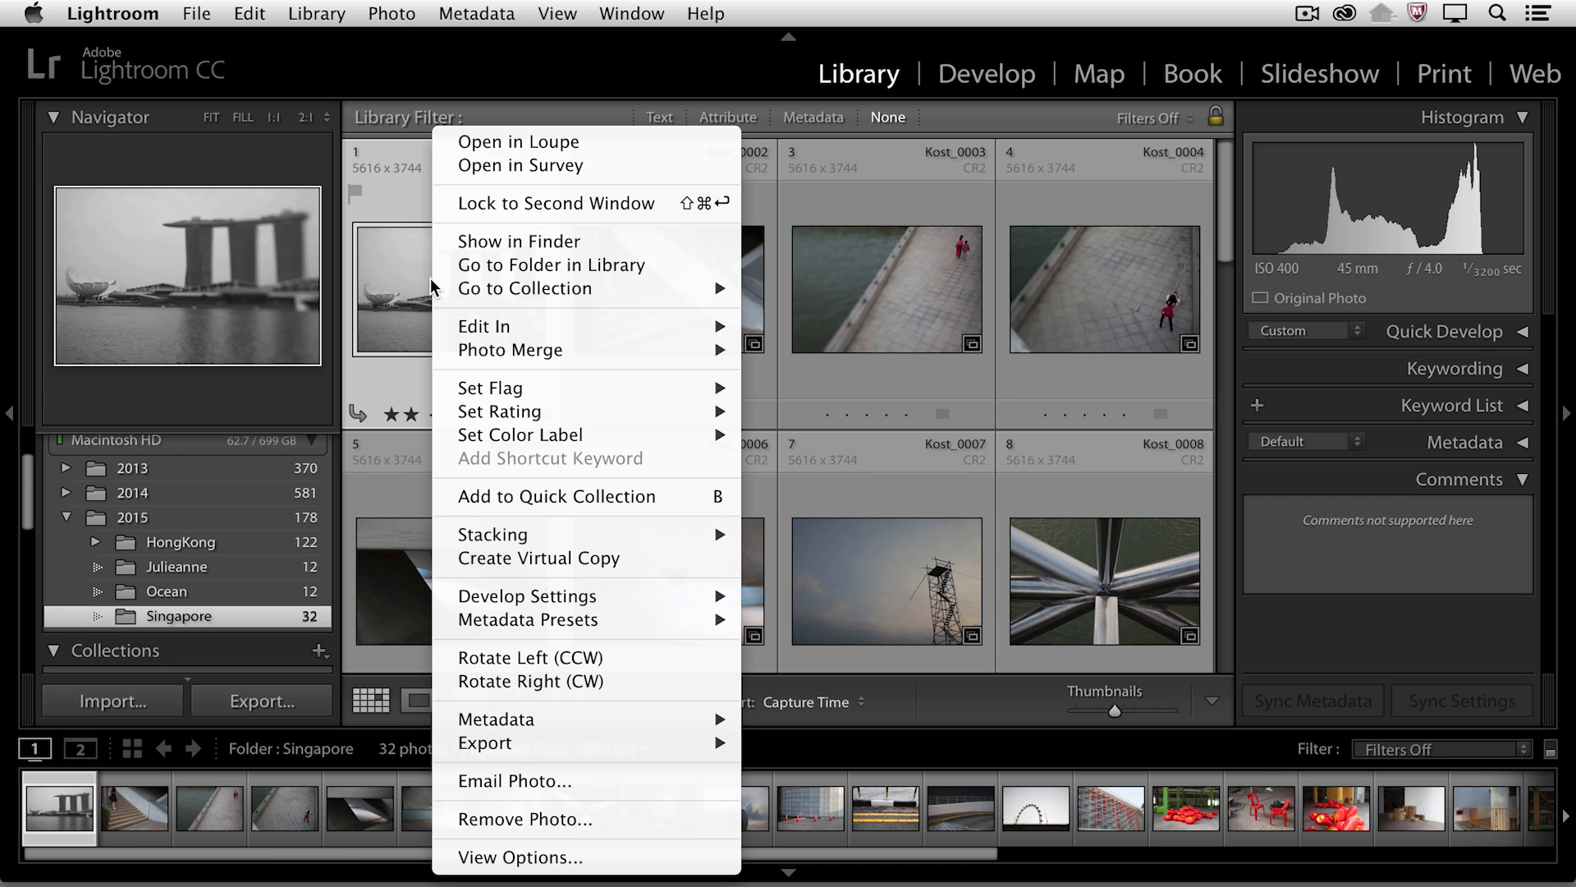
- Show Kost_0001.cr2 and its .xmp sidecar in Finder
left_click(520, 241)
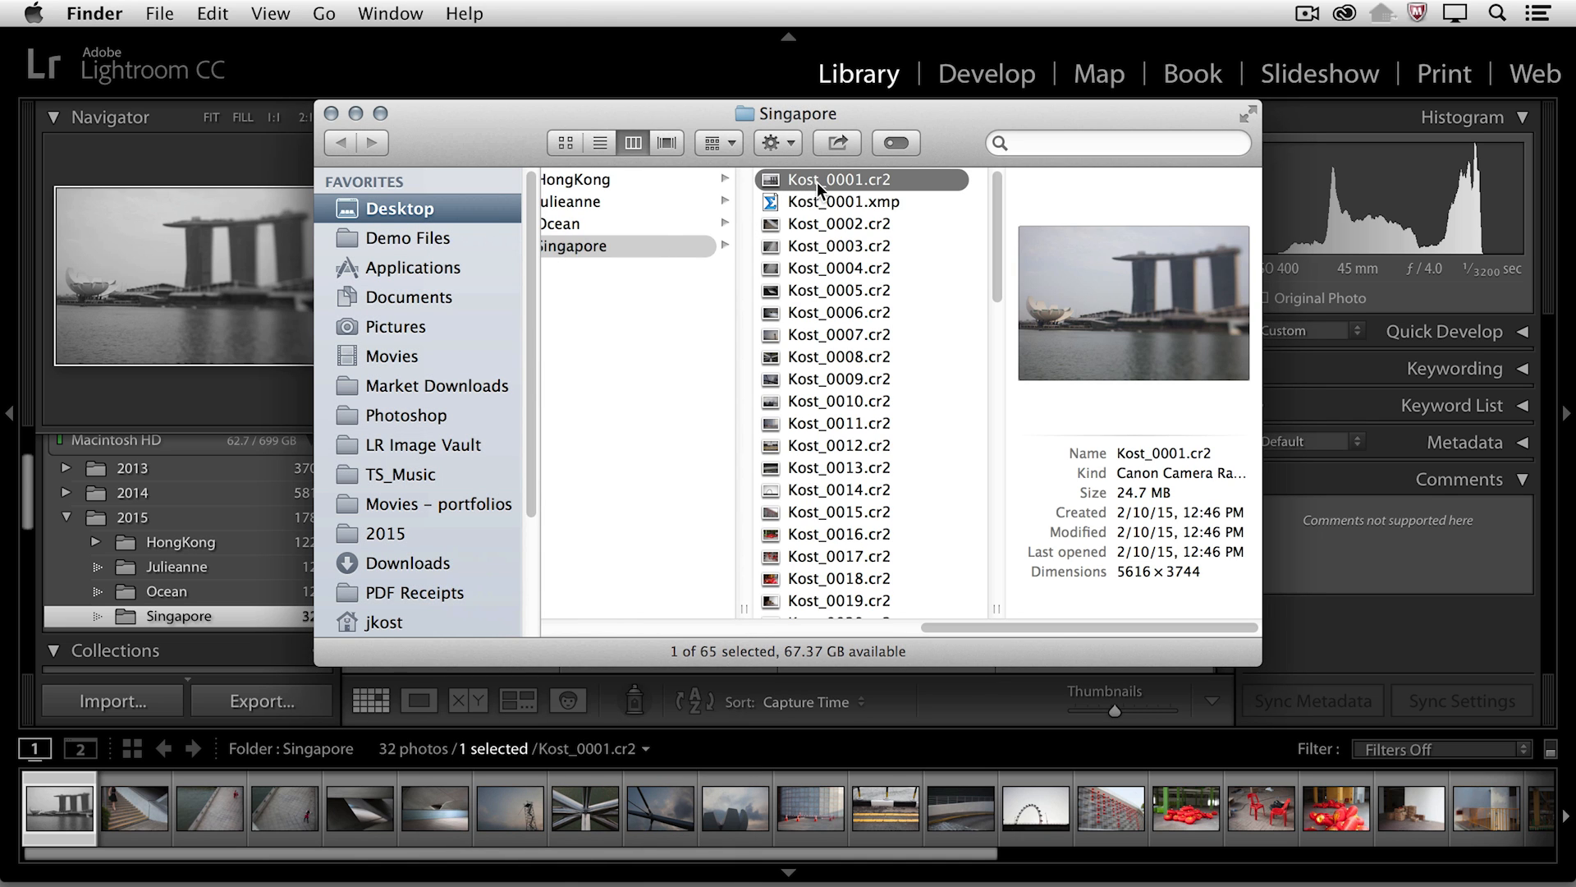
mouse_move(873, 200)
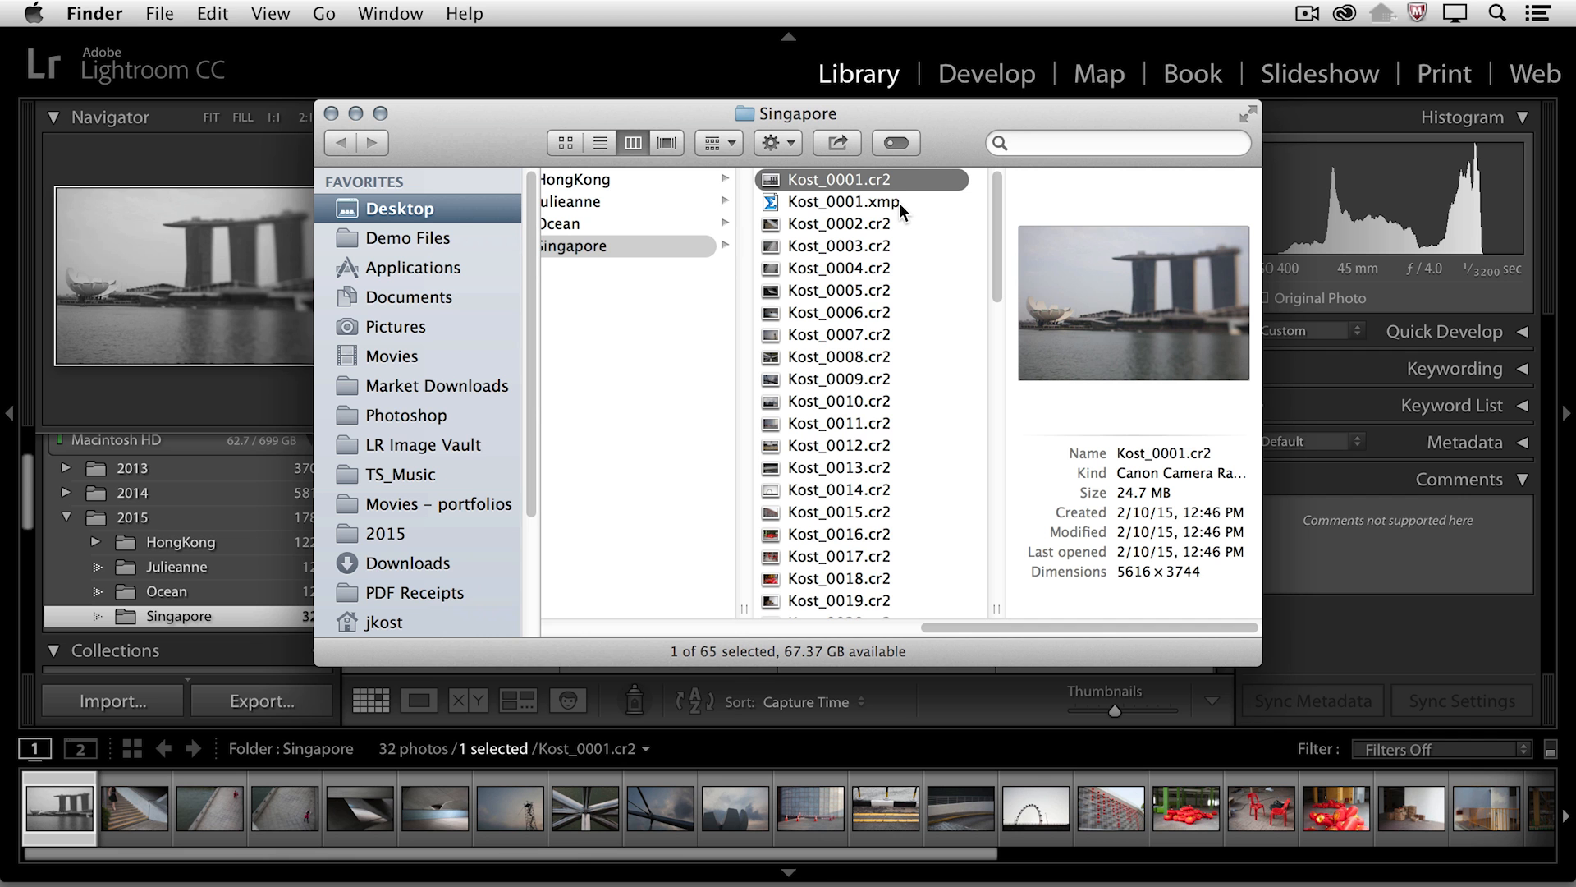
mouse_move(878, 212)
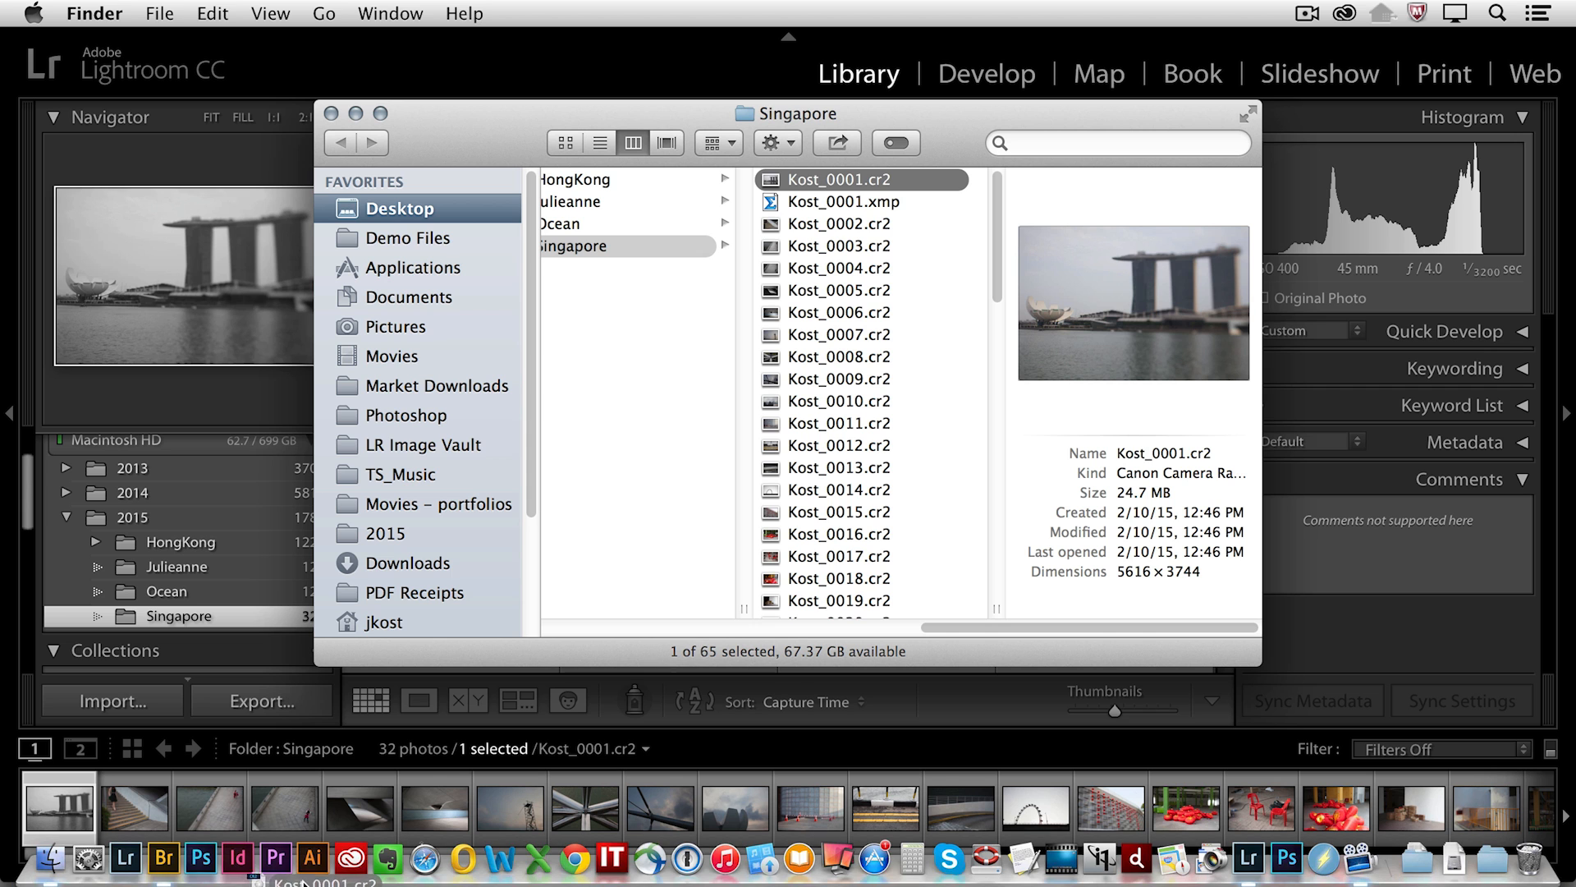
- Switch to Adobe Bridge from the Dock to check the photo's metadata
left_click(163, 859)
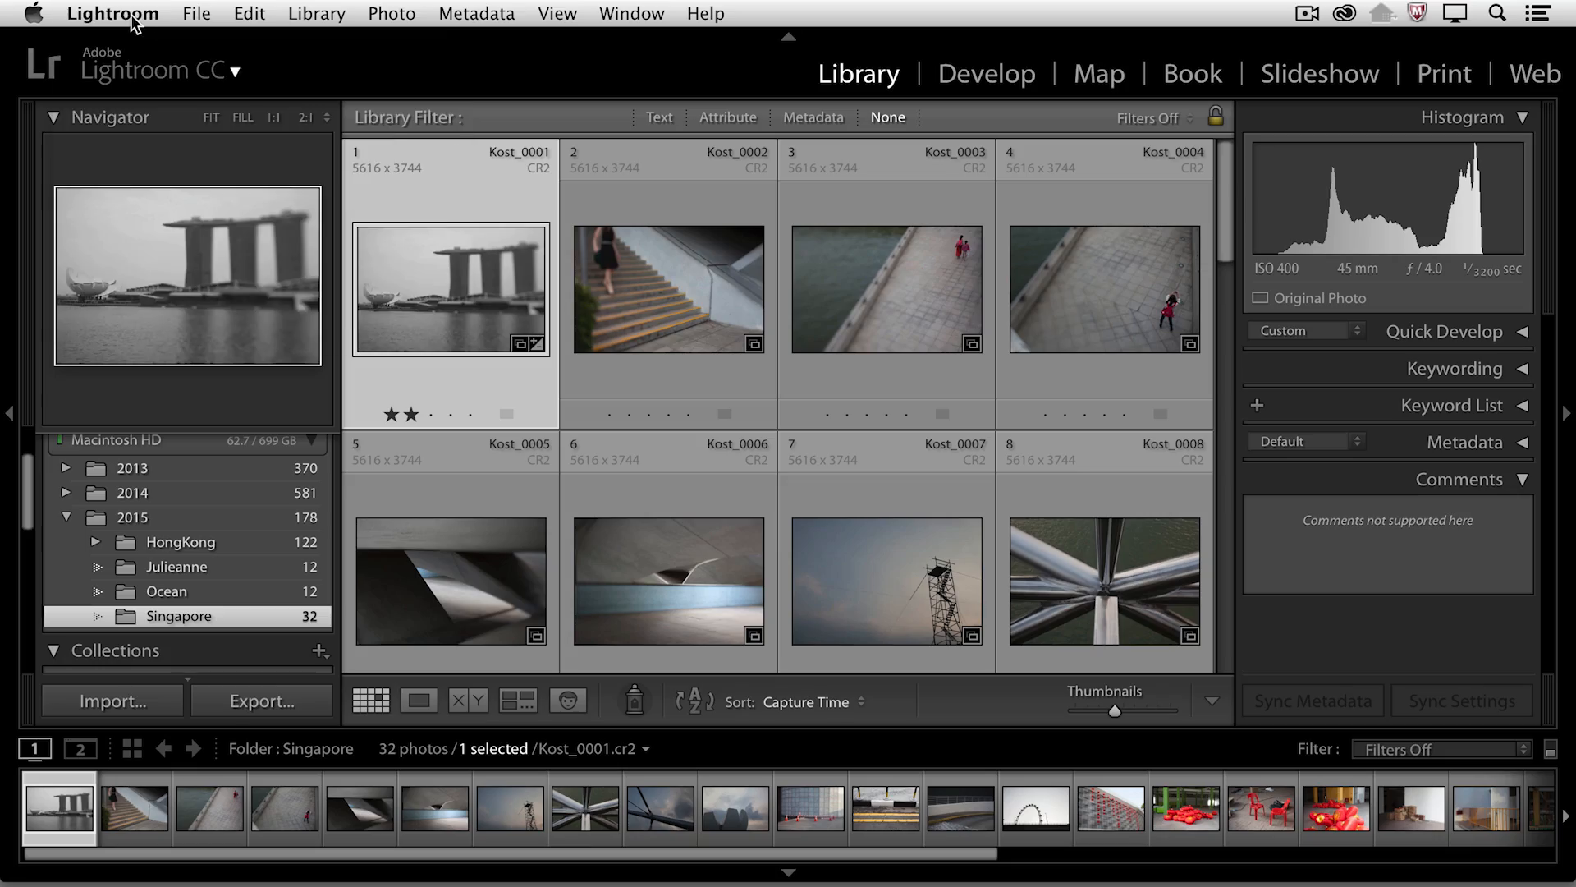
- Enable 'Automatically write changes into XMP' in Catalog Settings and close the dialog
left_click(113, 13)
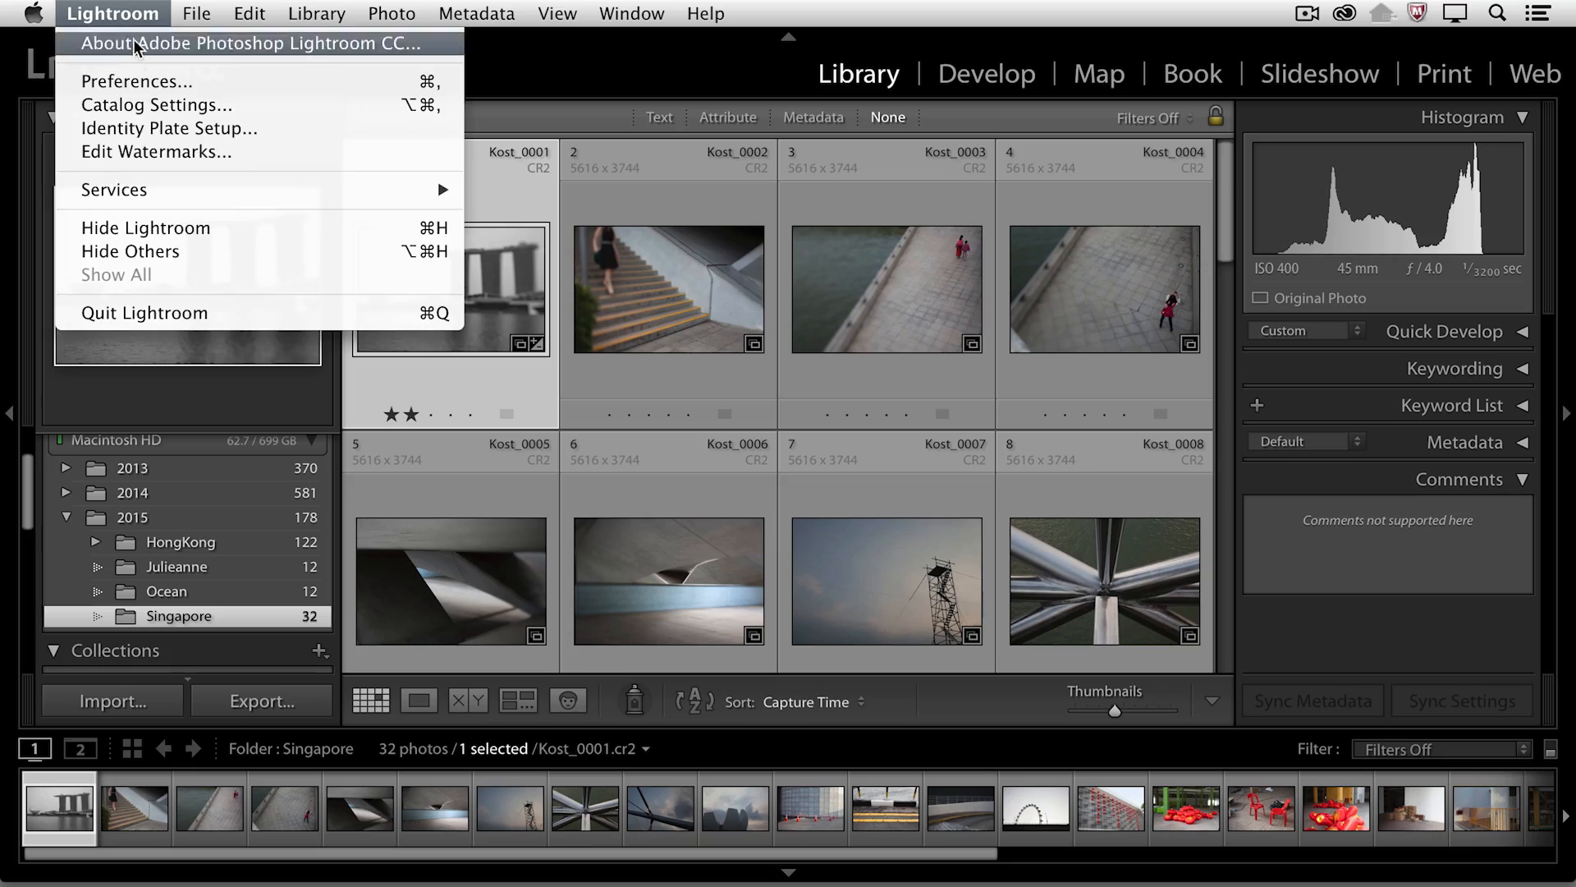
mouse_move(256, 104)
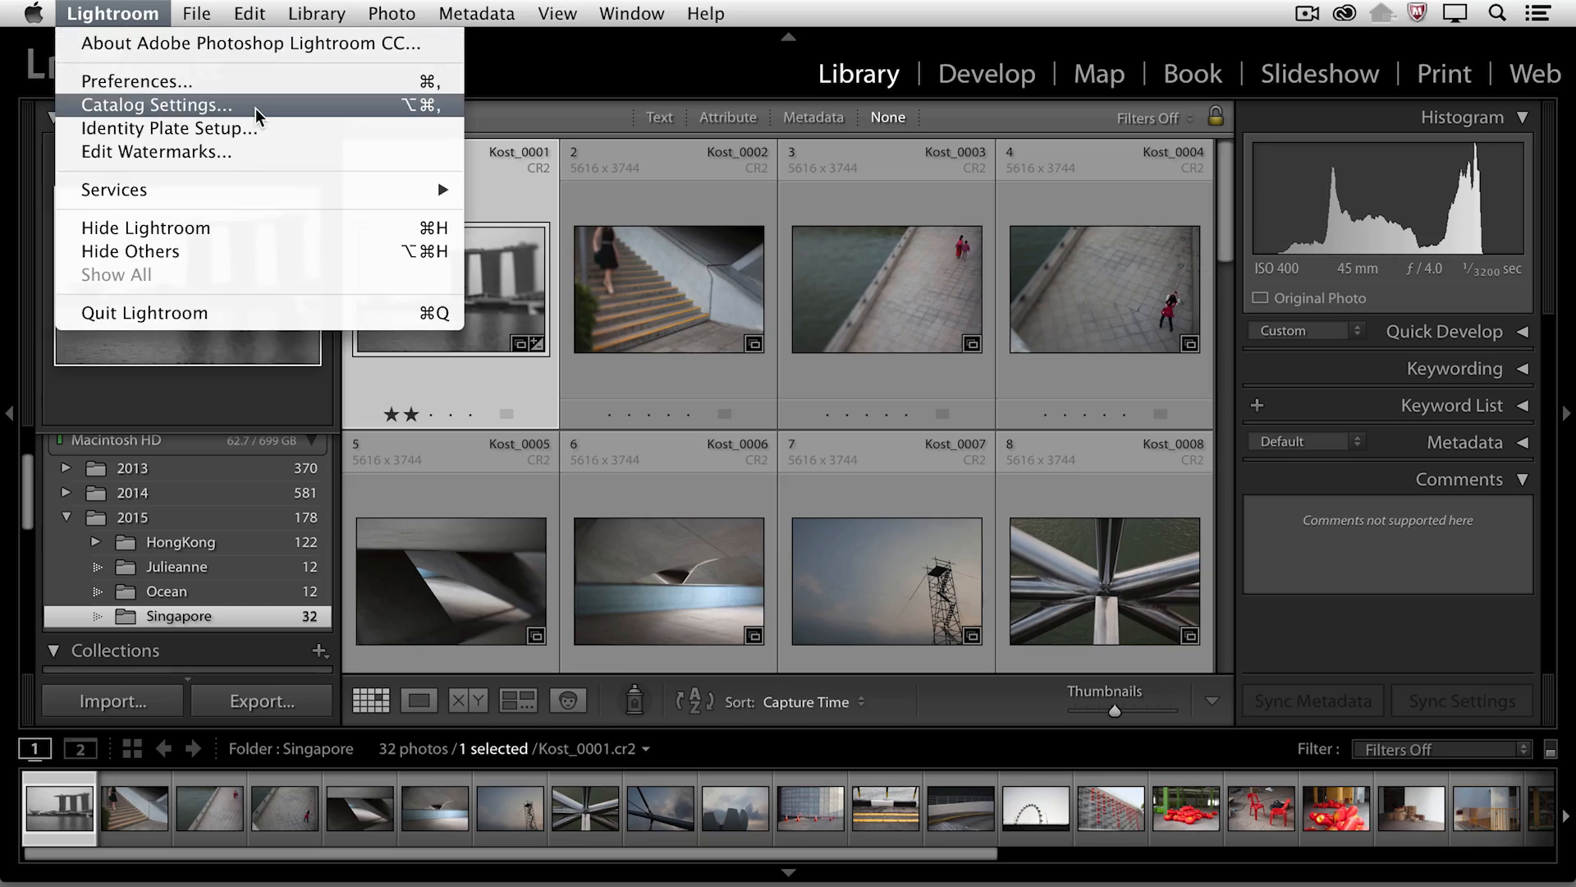
left_click(155, 104)
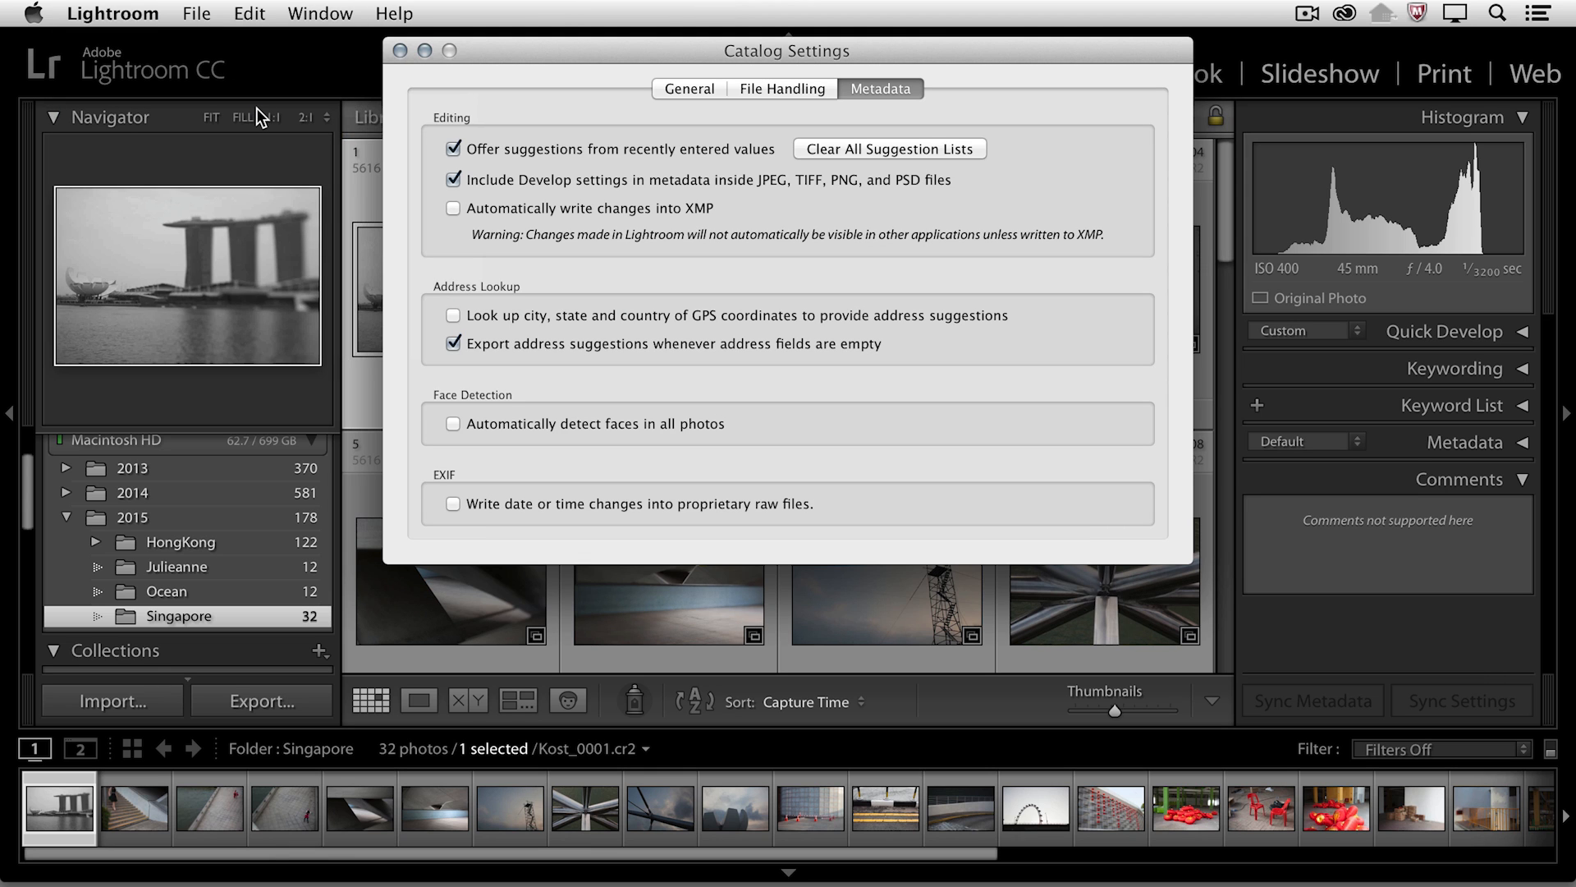
mouse_move(280, 116)
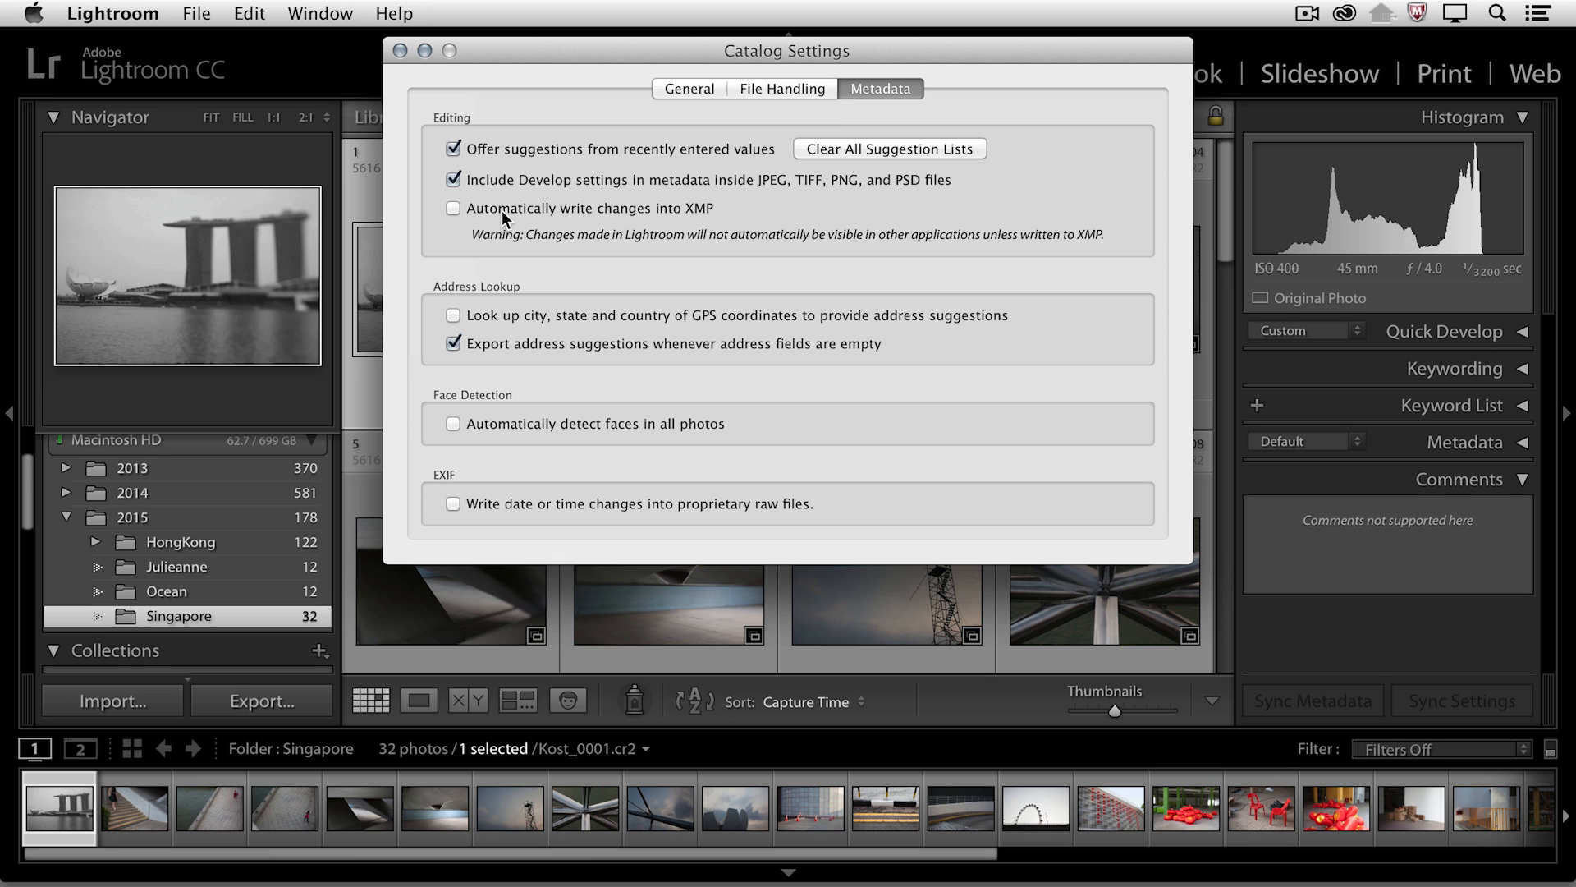
left_click(453, 207)
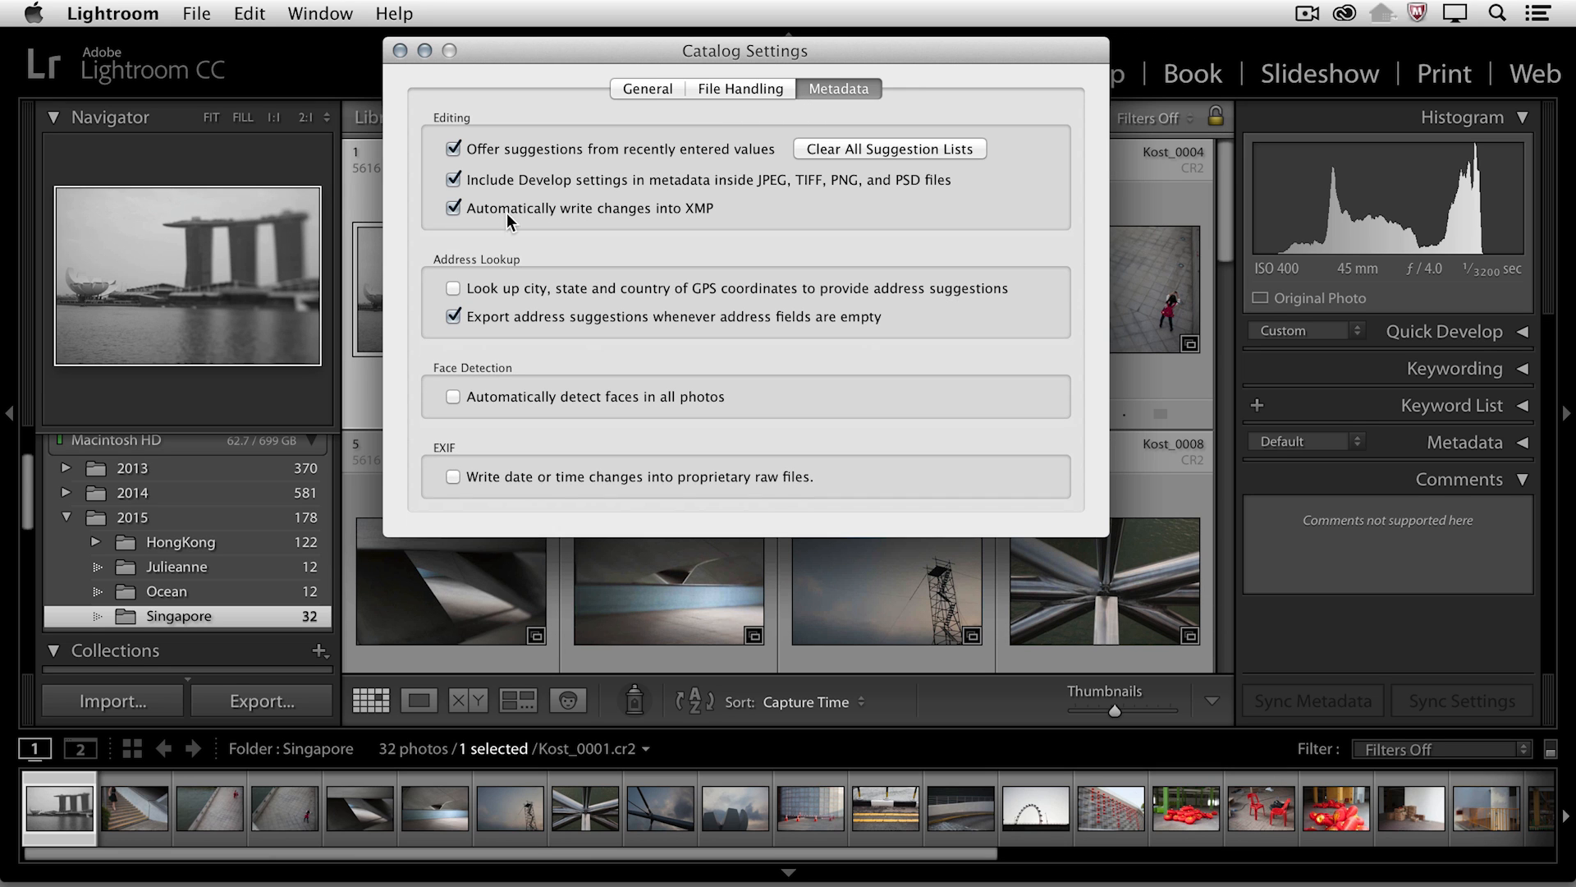
mouse_move(707, 224)
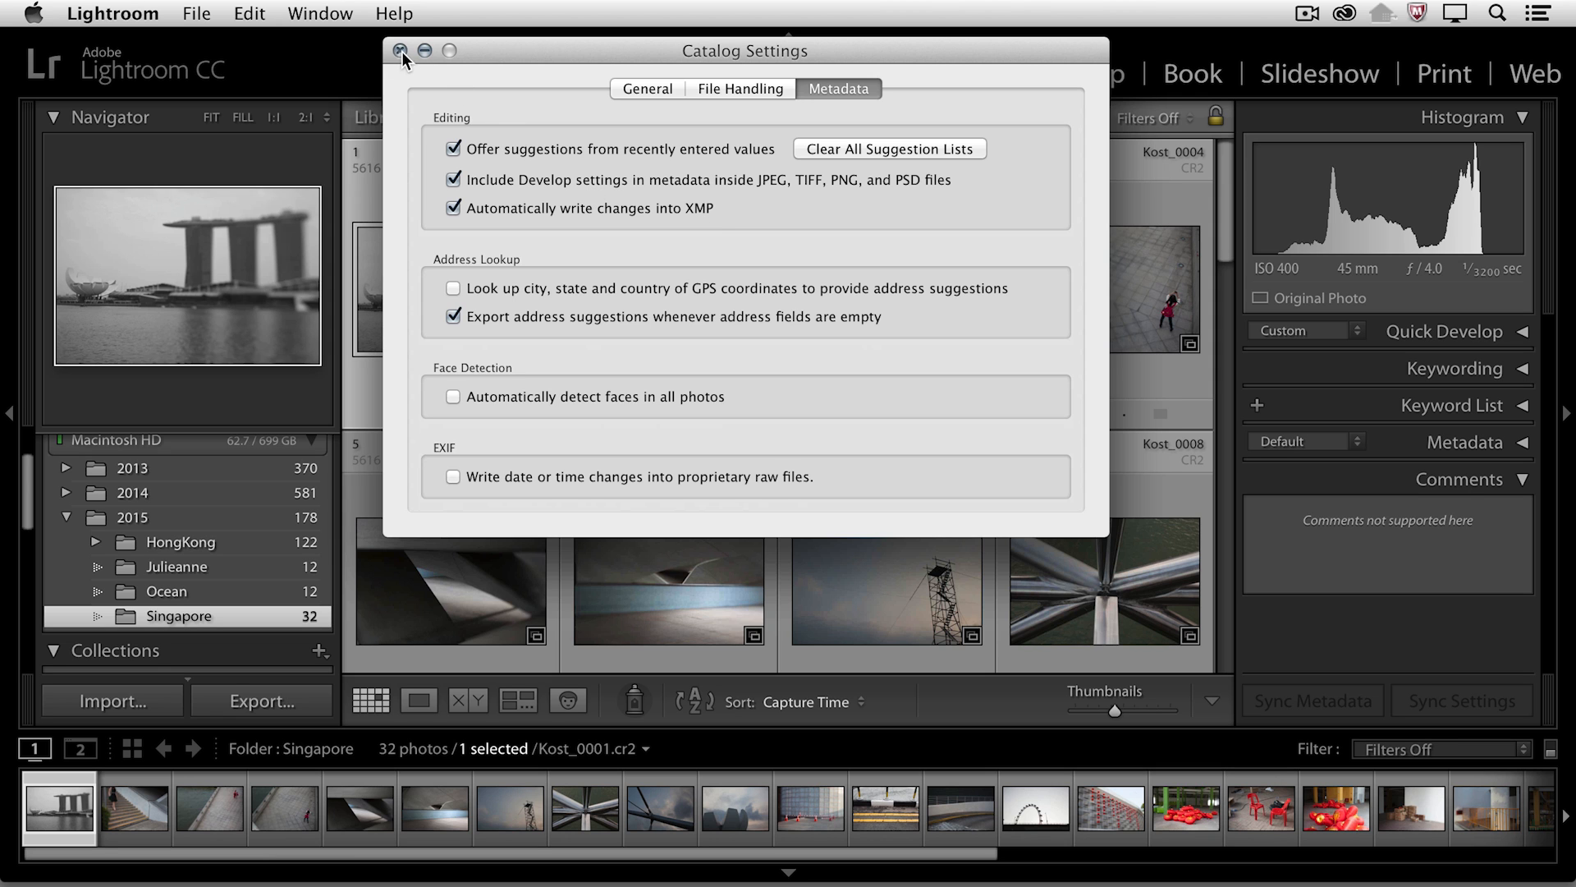
left_click(400, 51)
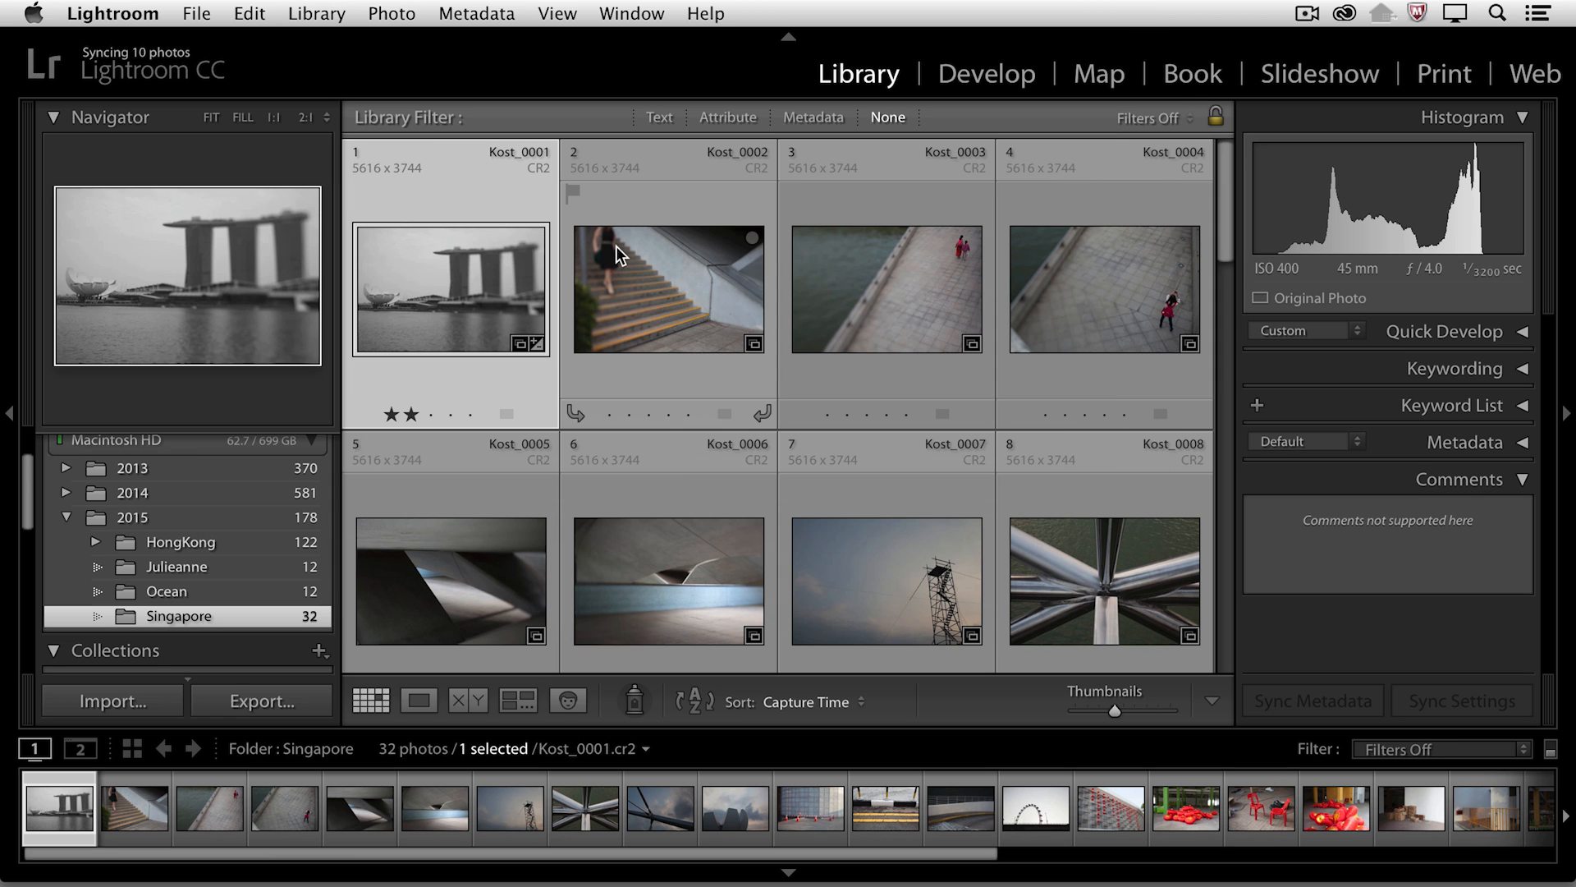
mouse_move(616, 254)
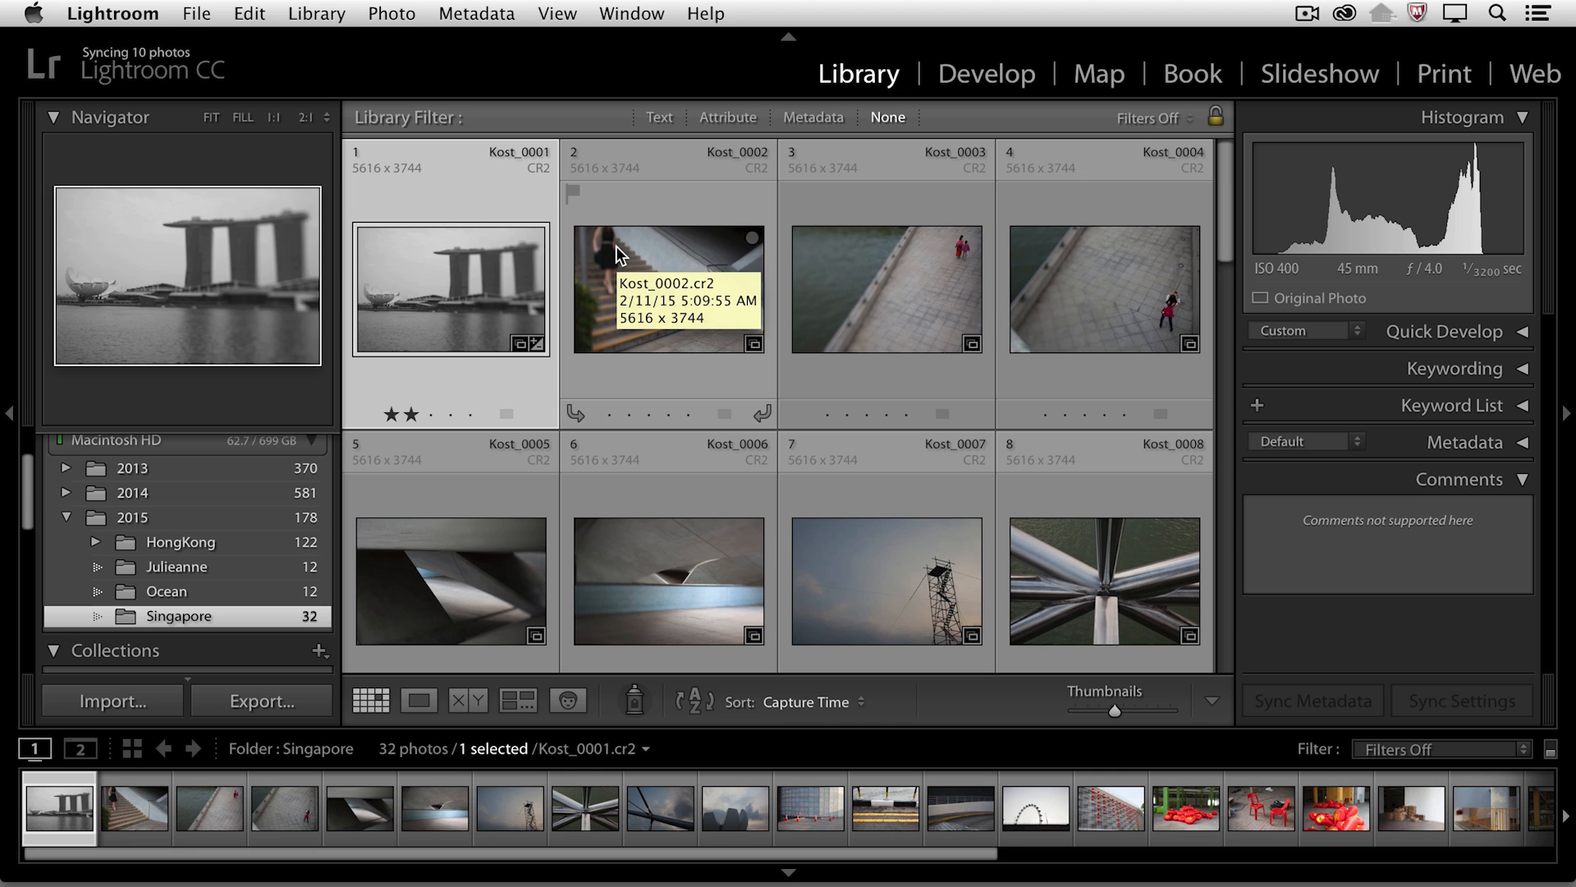